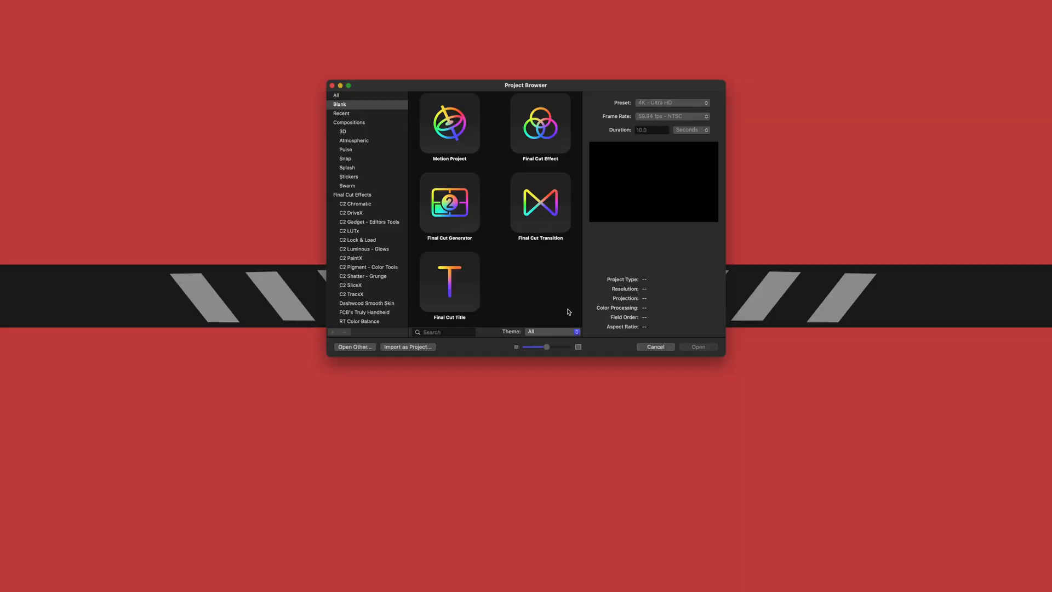
# - Create a blank Final Cut Effect project at the 4K – Ultra HD preset
pyautogui.click(540, 122)
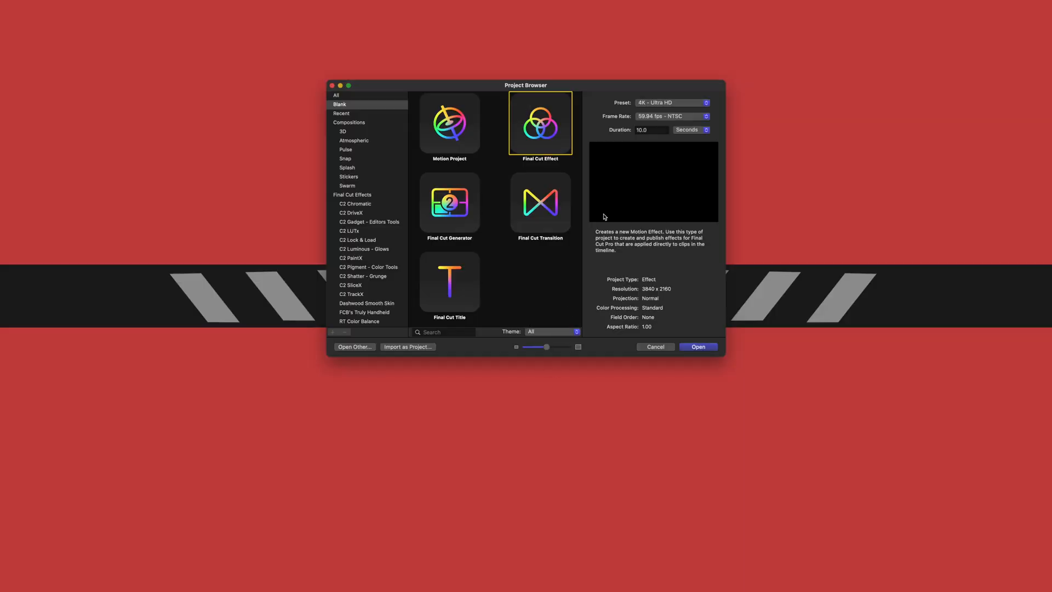
pyautogui.moveTo(620, 133)
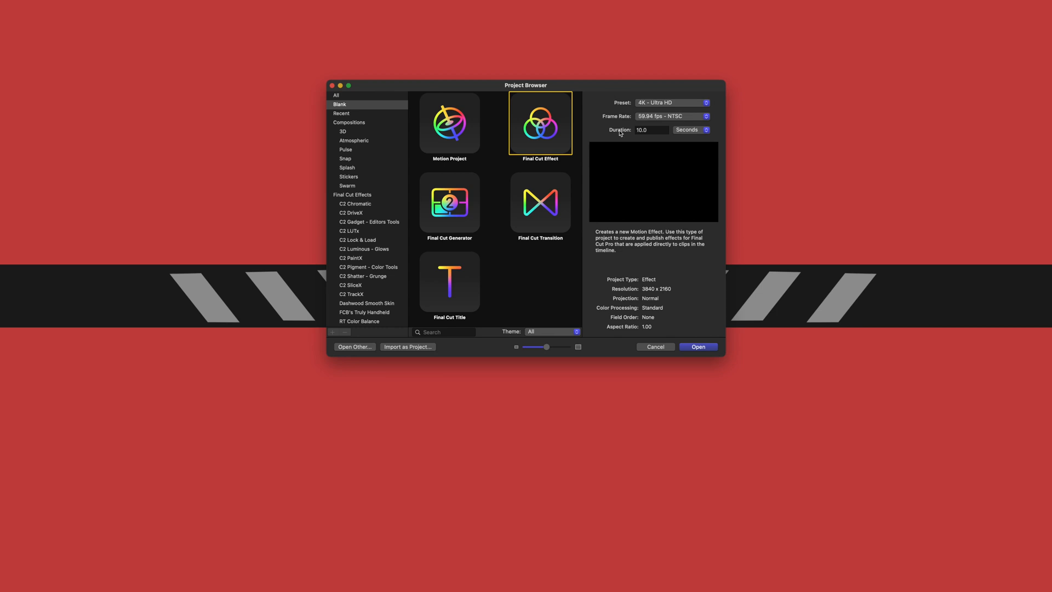
pyautogui.click(697, 347)
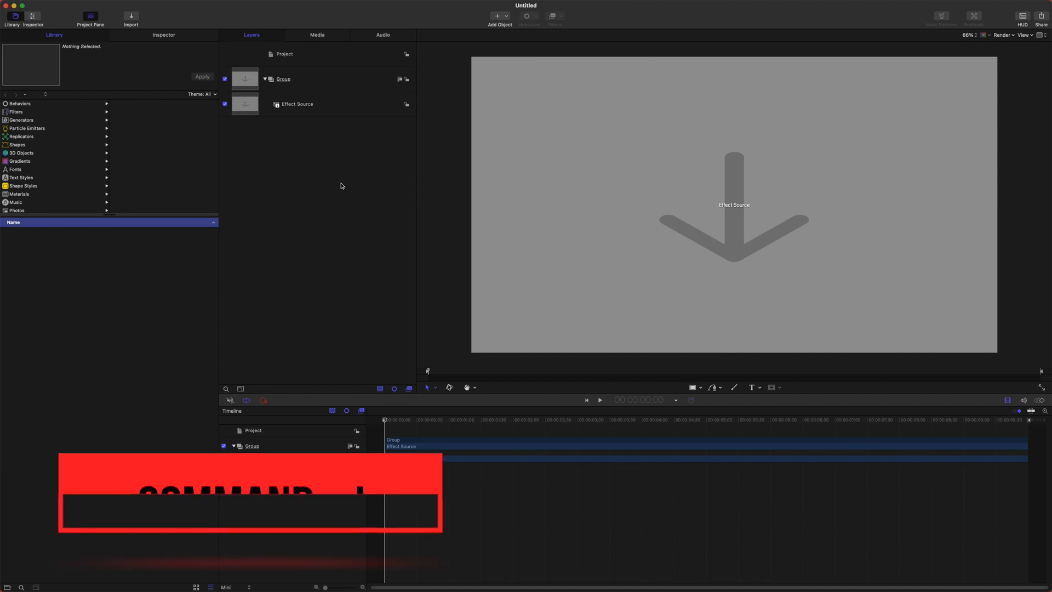
# - Import the forest MP4 (Cmd-I) and set its Image placeholder Type to Effect Source
pyautogui.press('cmd+i')
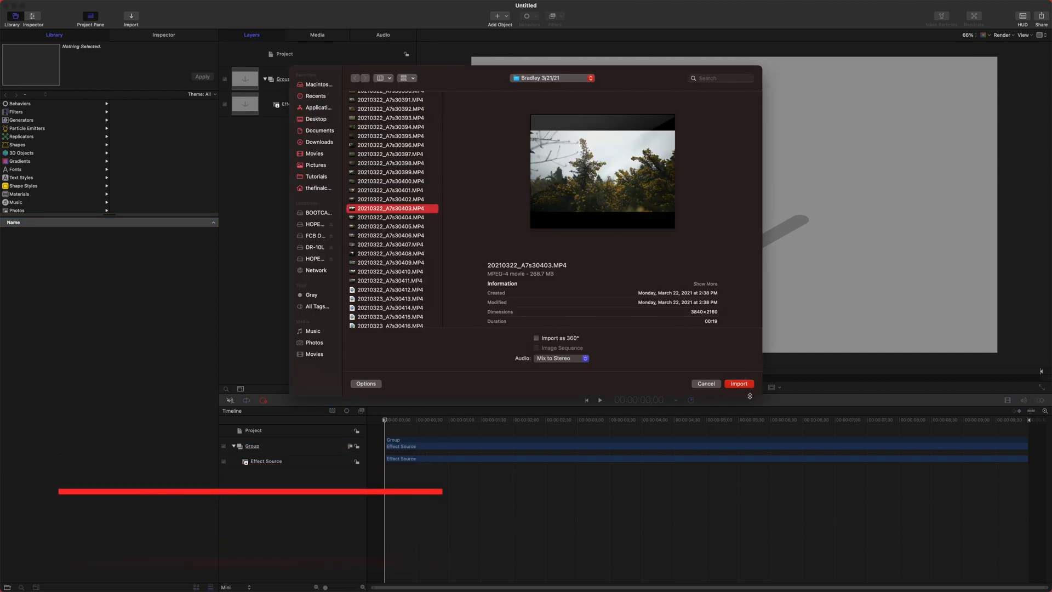
pyautogui.click(738, 383)
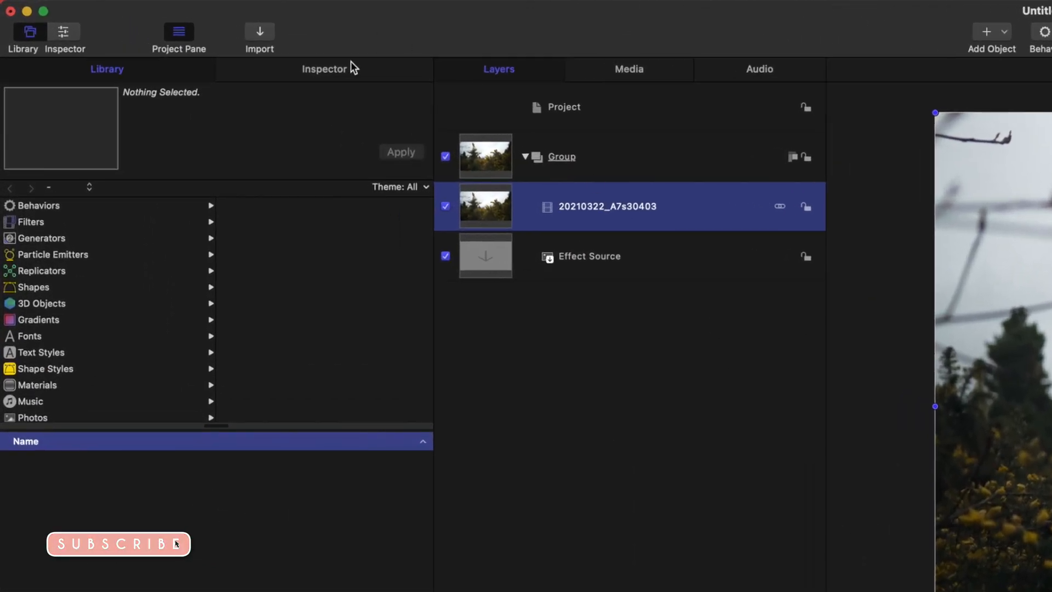
pyautogui.click(324, 68)
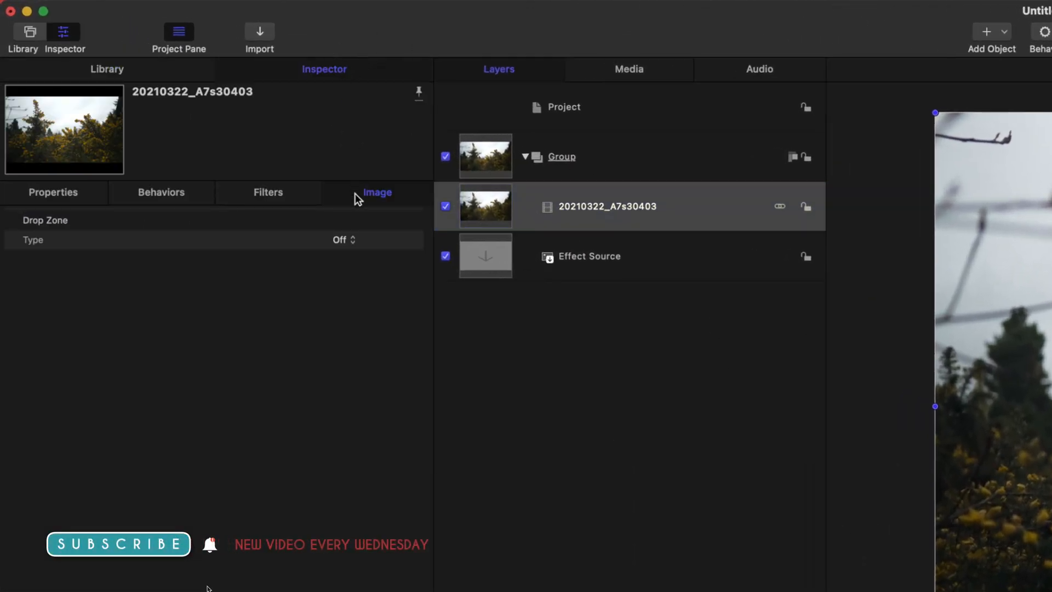
pyautogui.moveTo(369, 237)
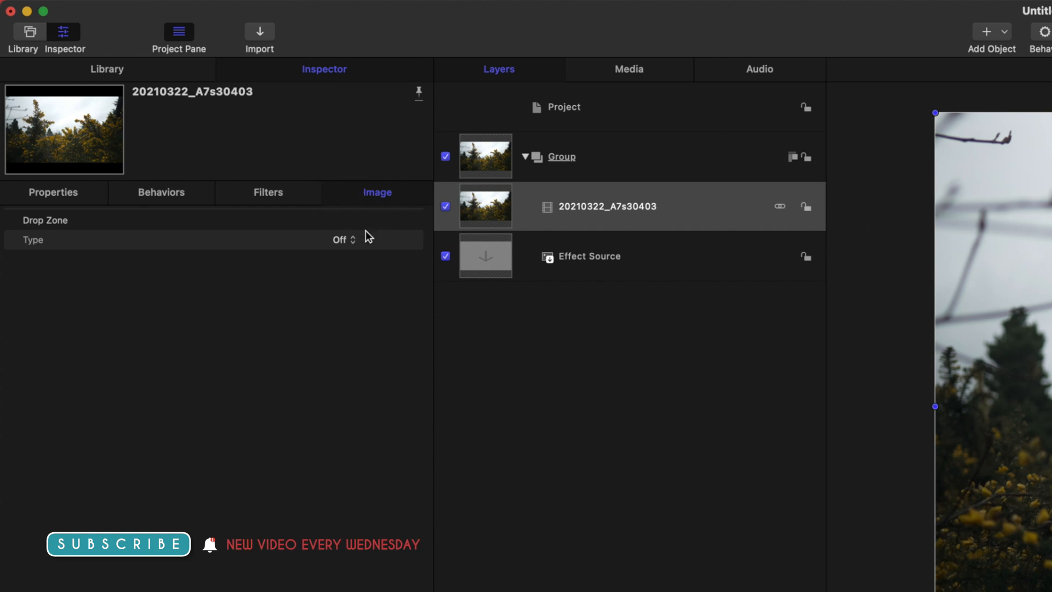
pyautogui.click(342, 240)
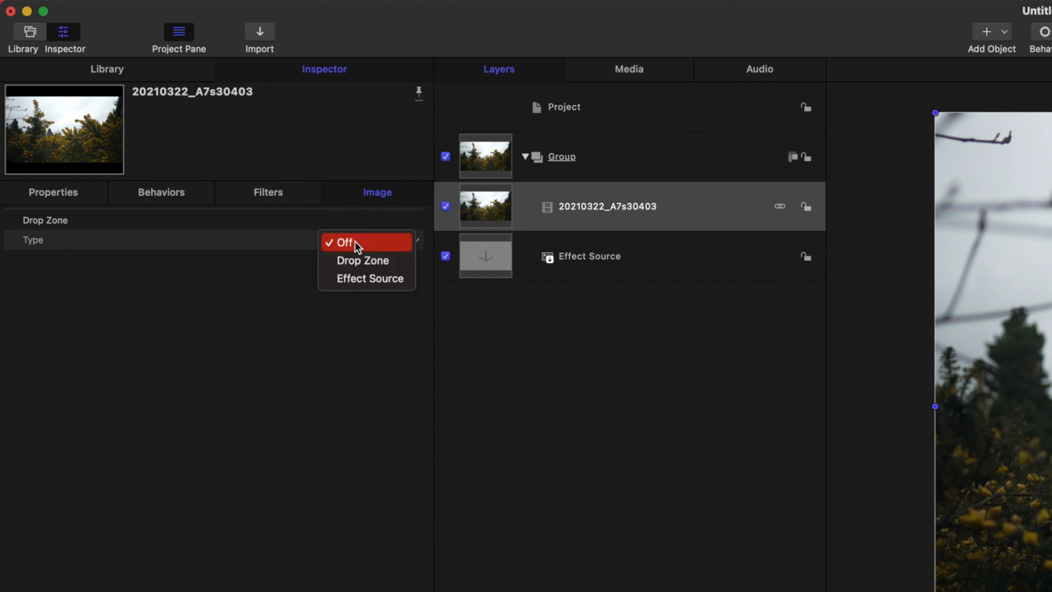
pyautogui.click(369, 279)
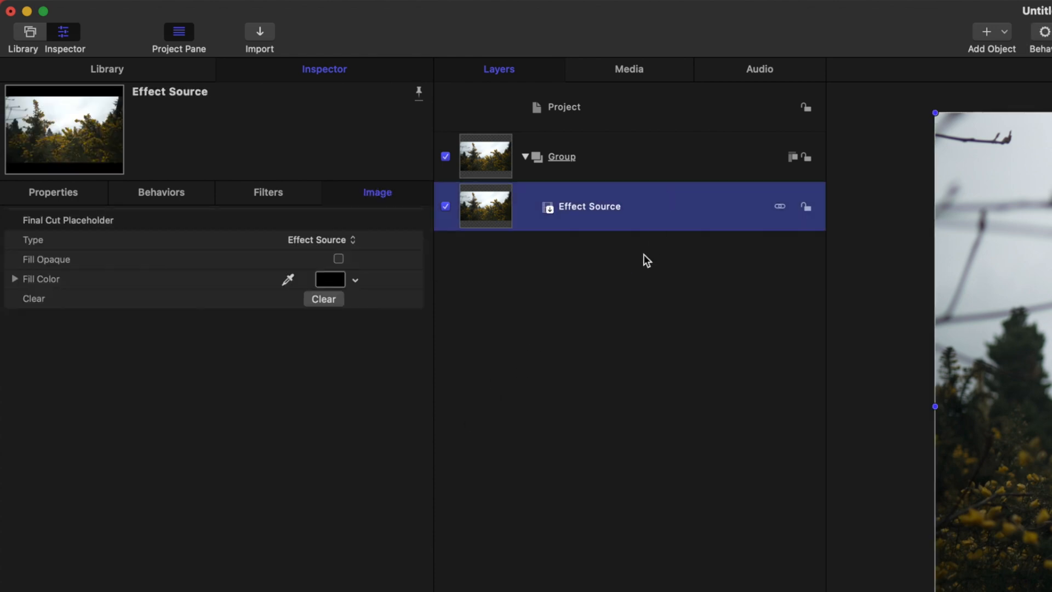
pyautogui.moveTo(672, 363)
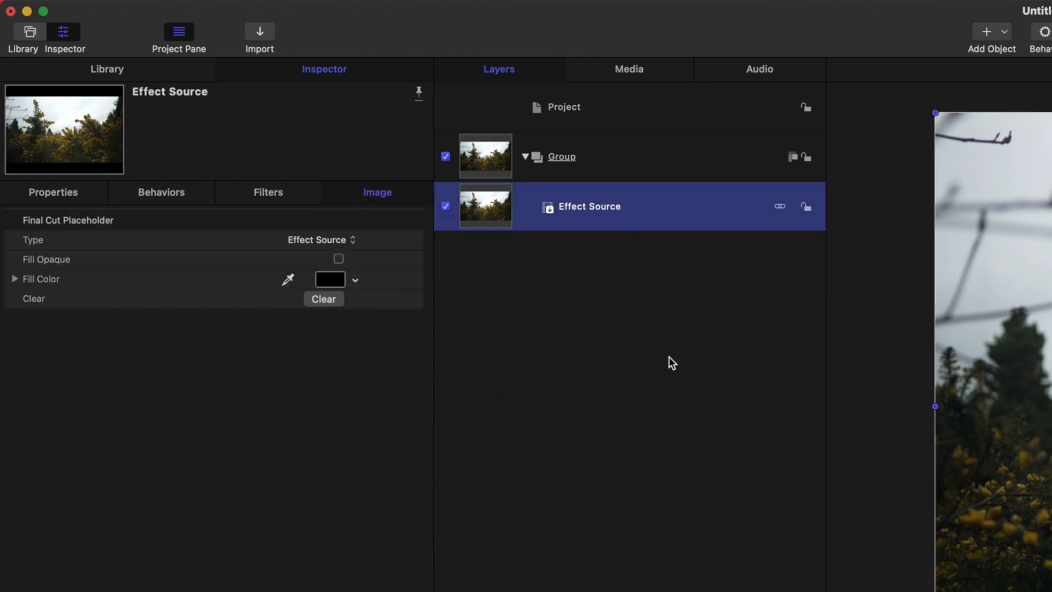
# - Make a clone layer of Effect Source and add a Keying > Luma Keyer filter to it
pyautogui.rightClick(671, 206)
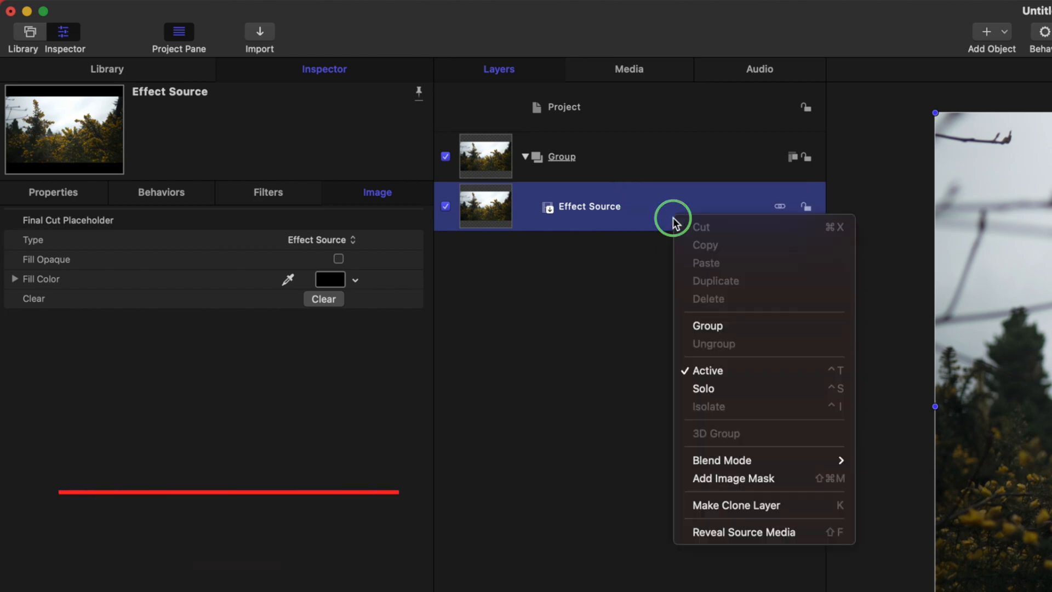
pyautogui.click(735, 504)
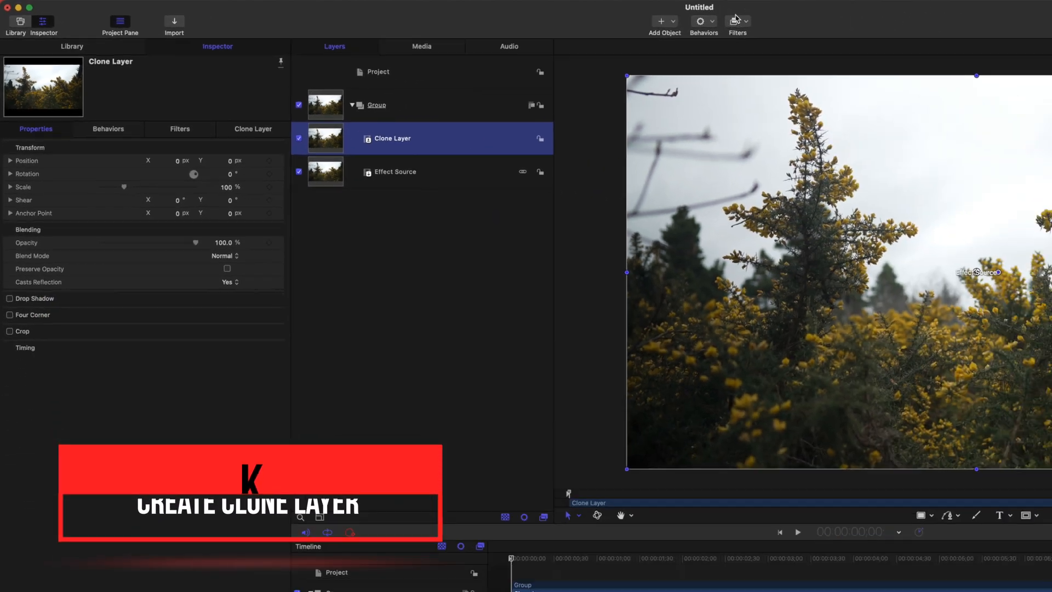
pyautogui.click(736, 20)
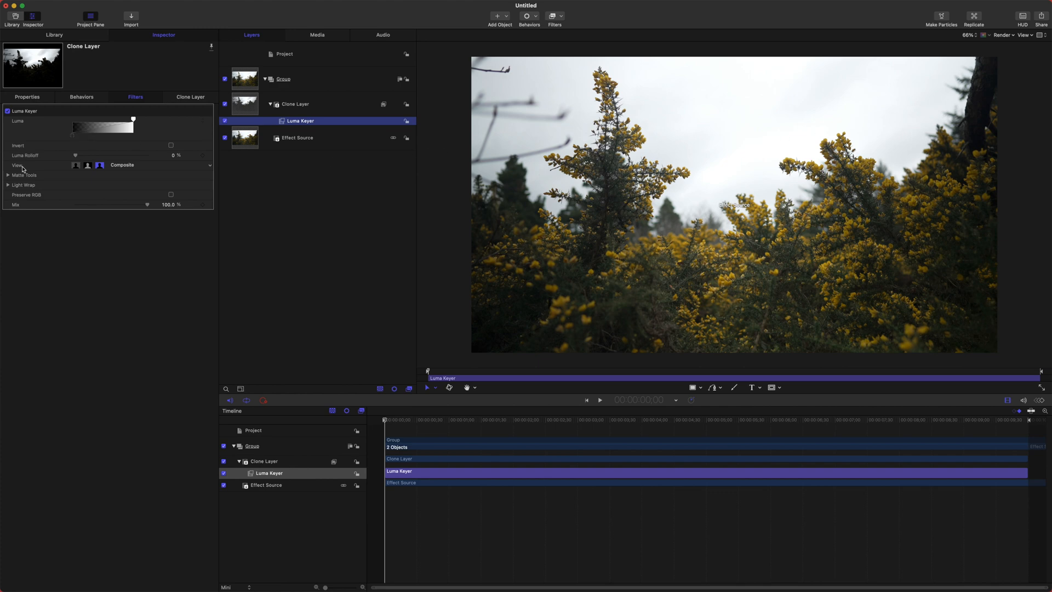
# - View the Luma Keyer matte and drag the Luma lower handle right to keep only the brightest areas
pyautogui.click(88, 166)
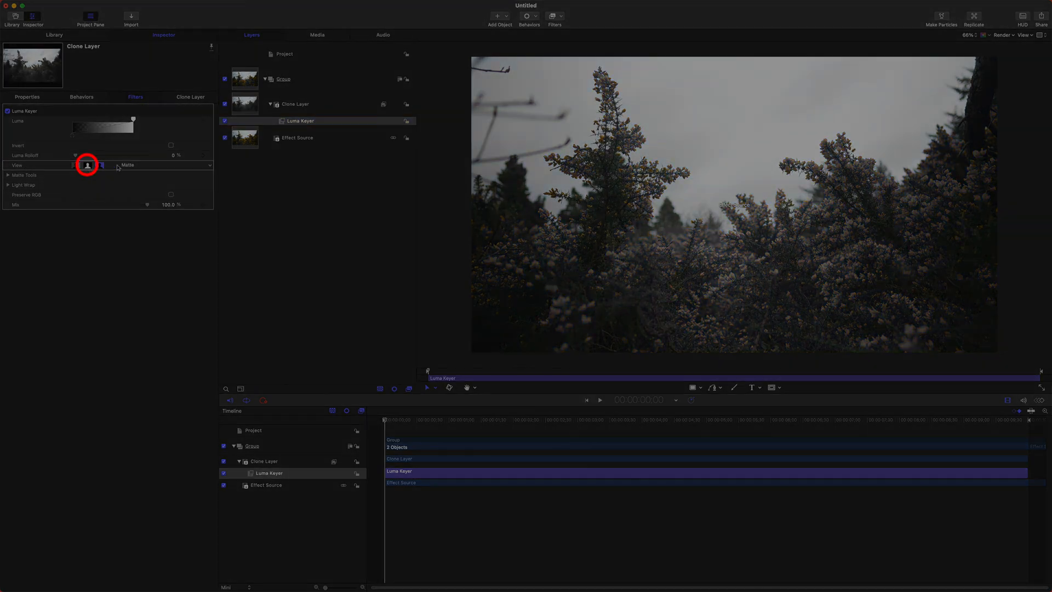
pyautogui.click(100, 165)
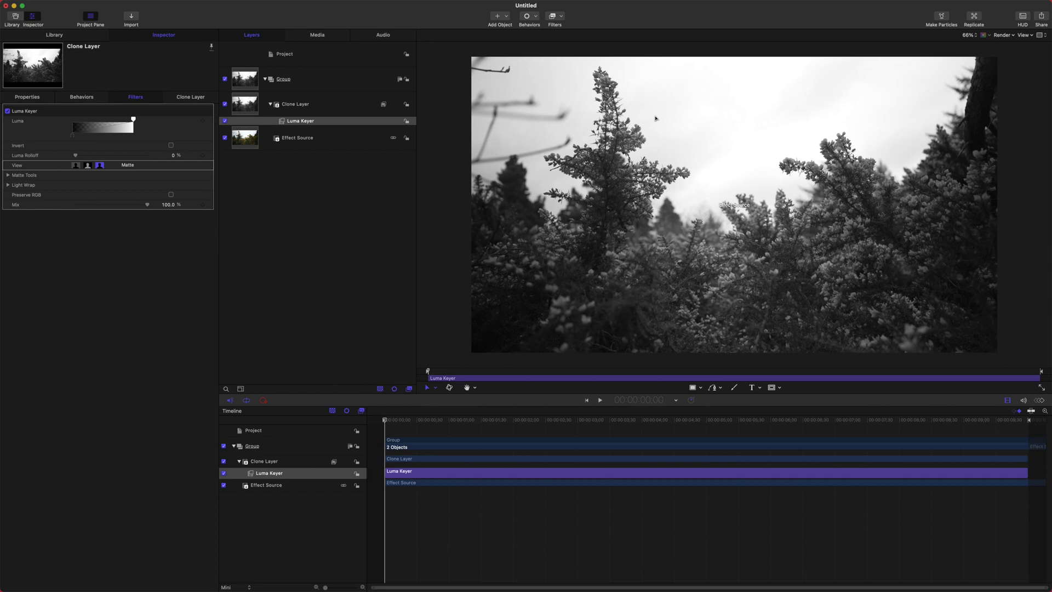
pyautogui.moveTo(744, 264)
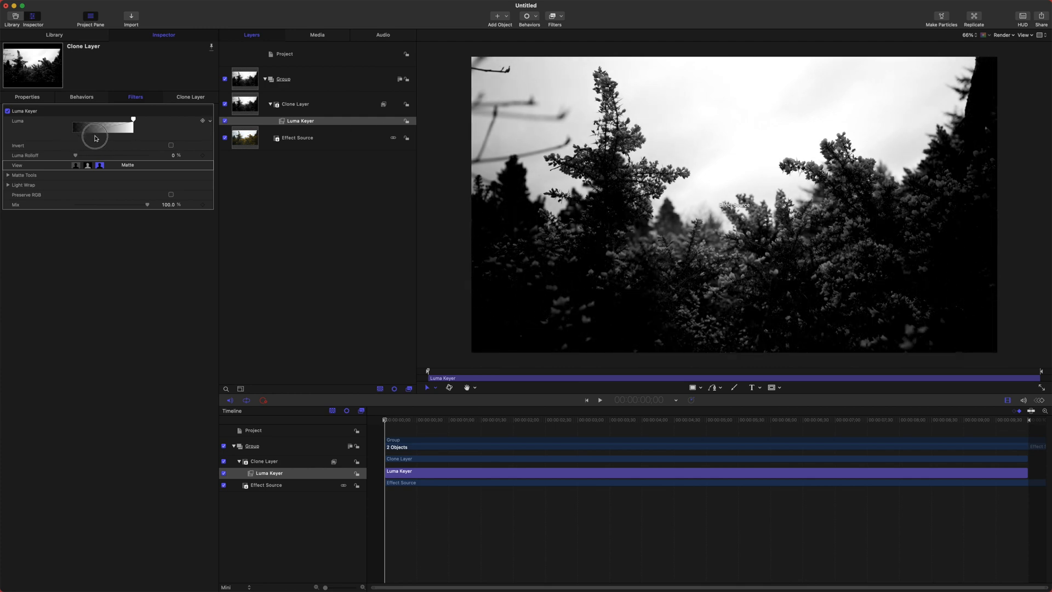
pyautogui.moveTo(96, 134); pyautogui.dragTo(110, 138)
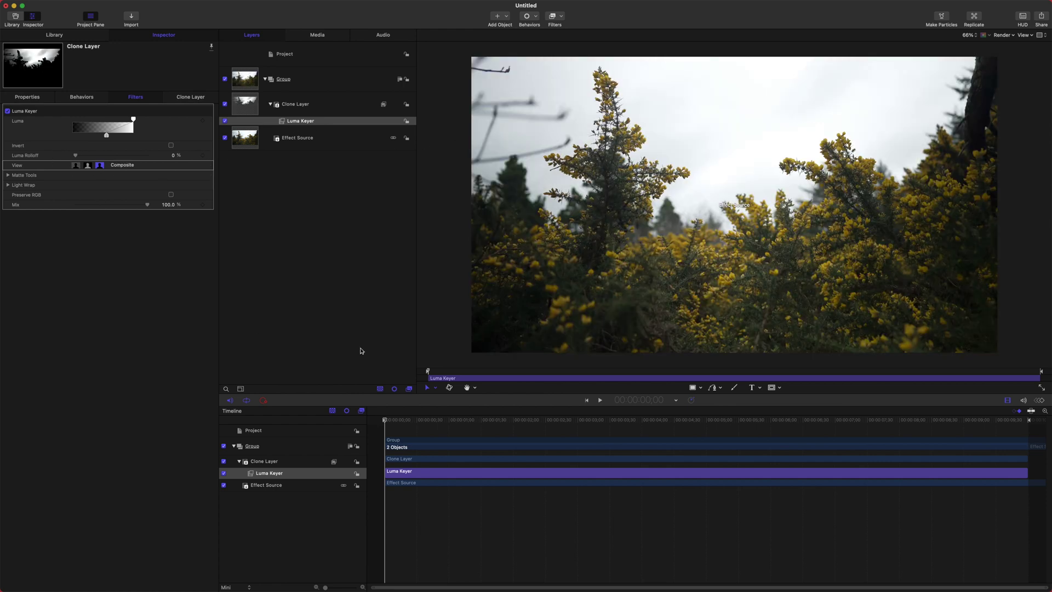
pyautogui.moveTo(362, 87)
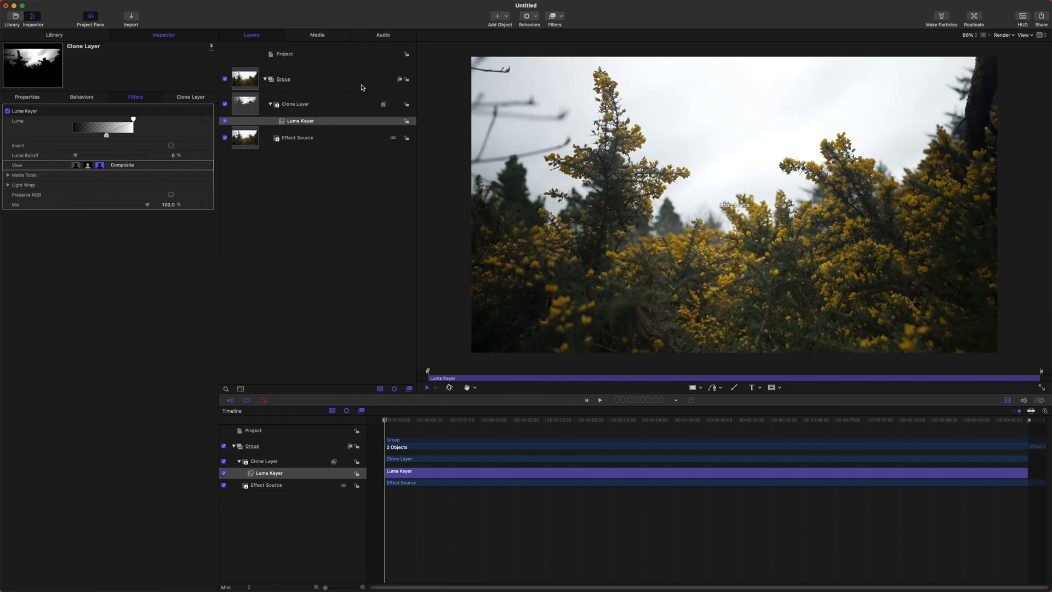
# - Add a Gaussian Blur to the Clone Layer and raise its Amount to 200
pyautogui.click(554, 16)
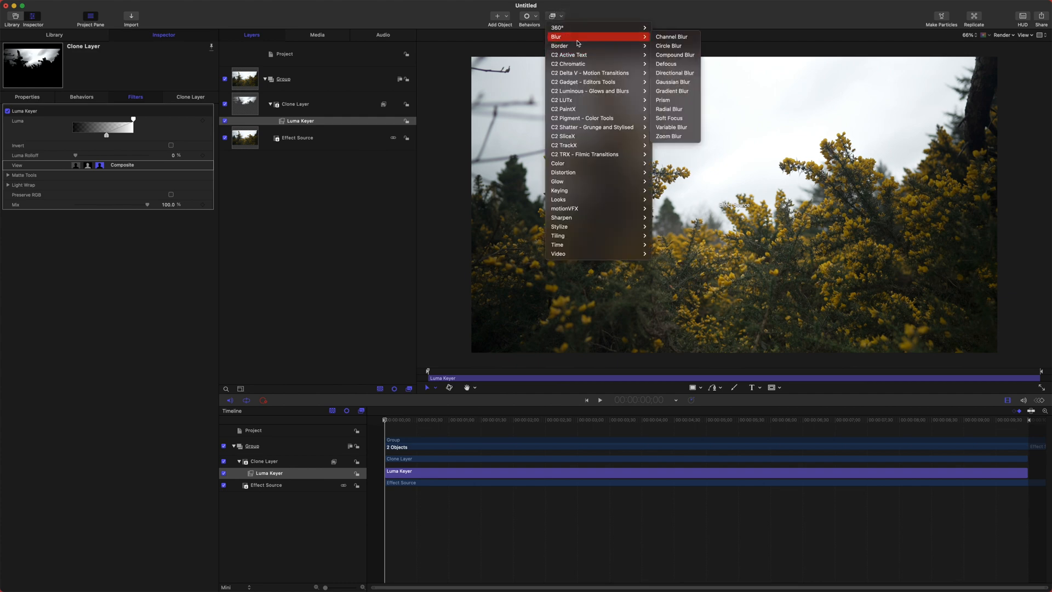
pyautogui.moveTo(674, 82)
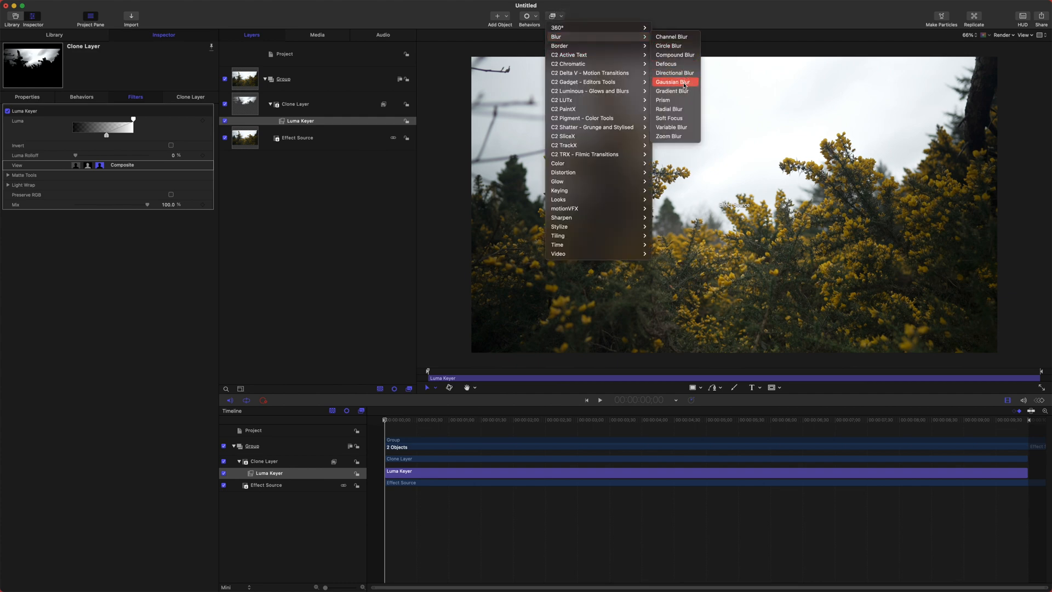
pyautogui.click(673, 82)
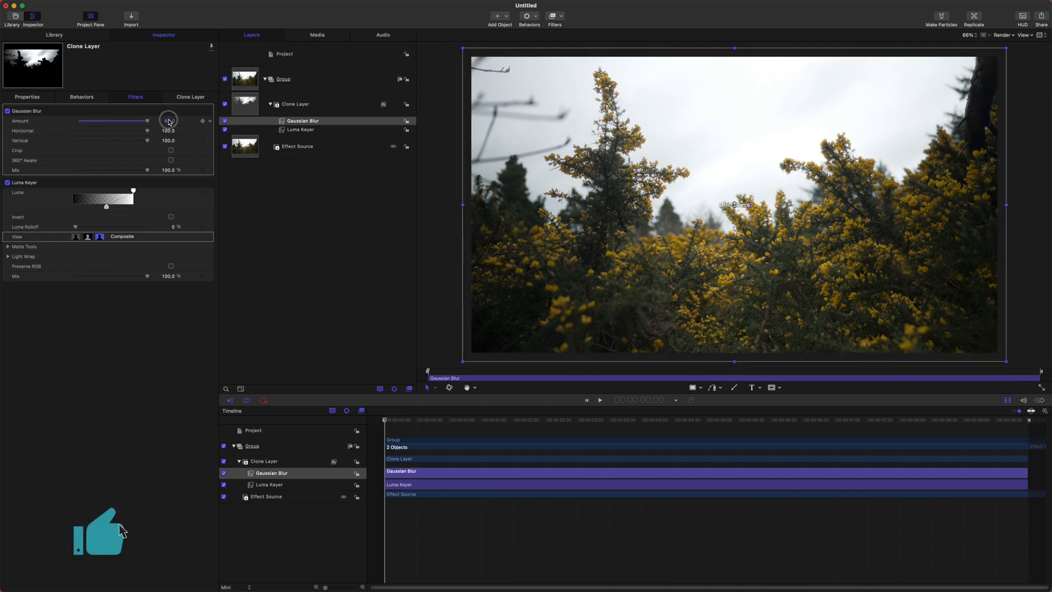
pyautogui.moveTo(168, 120); pyautogui.dragTo(180, 127)
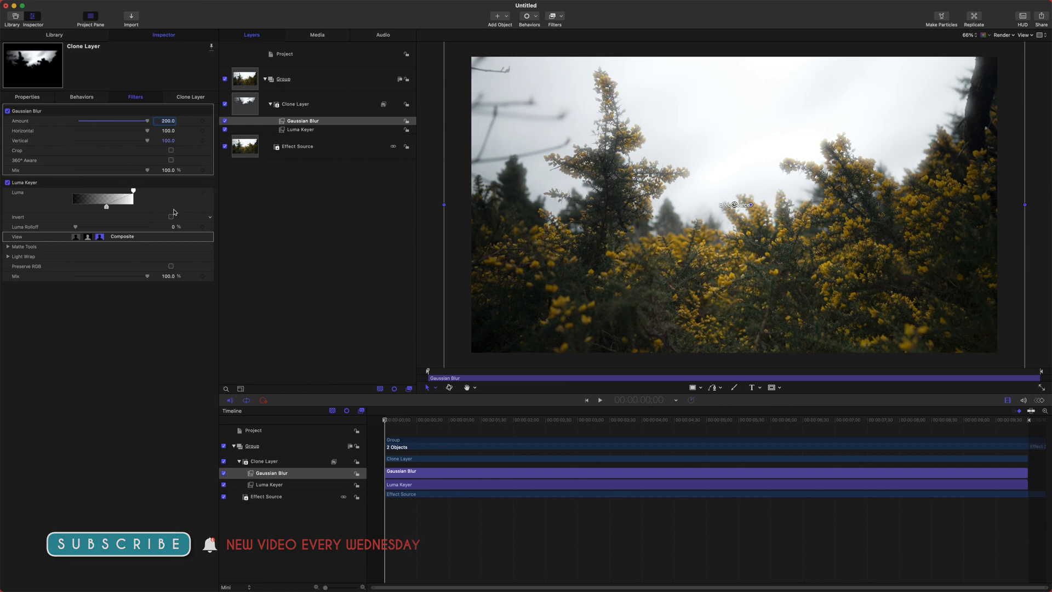
pyautogui.moveTo(985, 179)
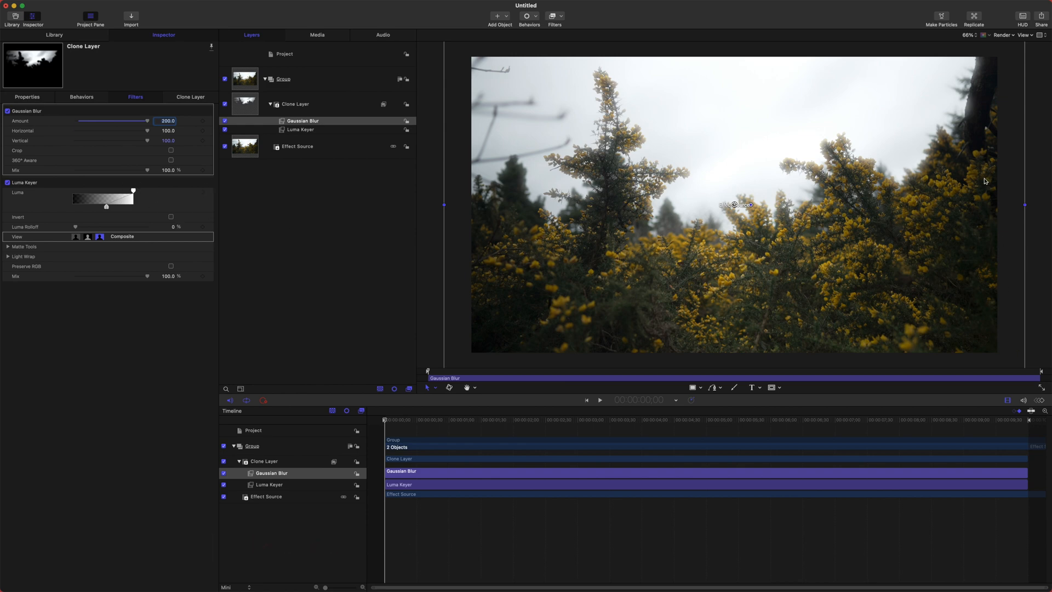
pyautogui.moveTo(296, 188)
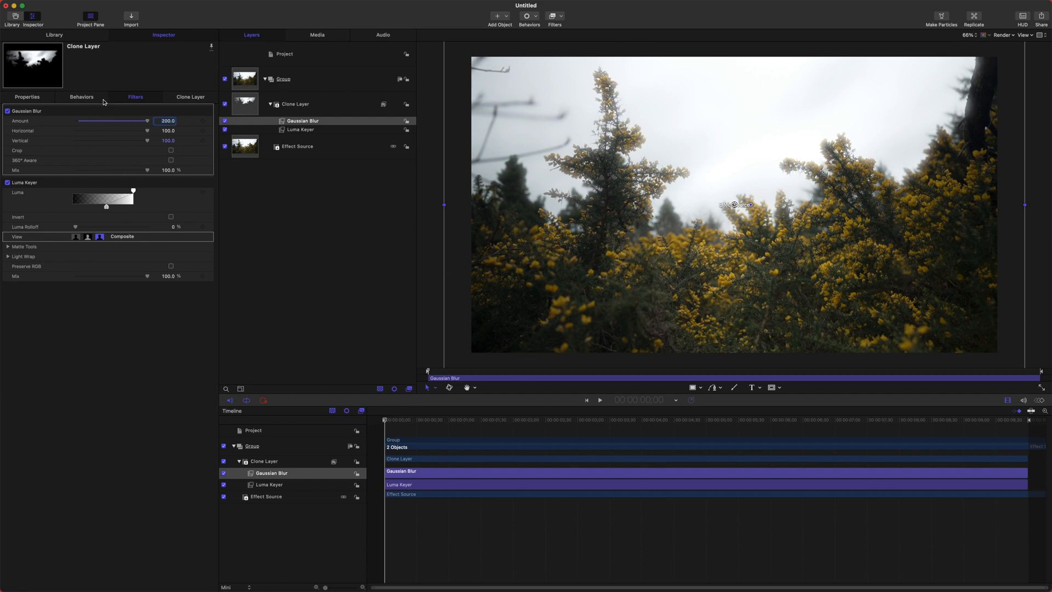
# - Set the Clone Layer's Properties to Screen blend mode with Opacity around 40%
pyautogui.click(27, 96)
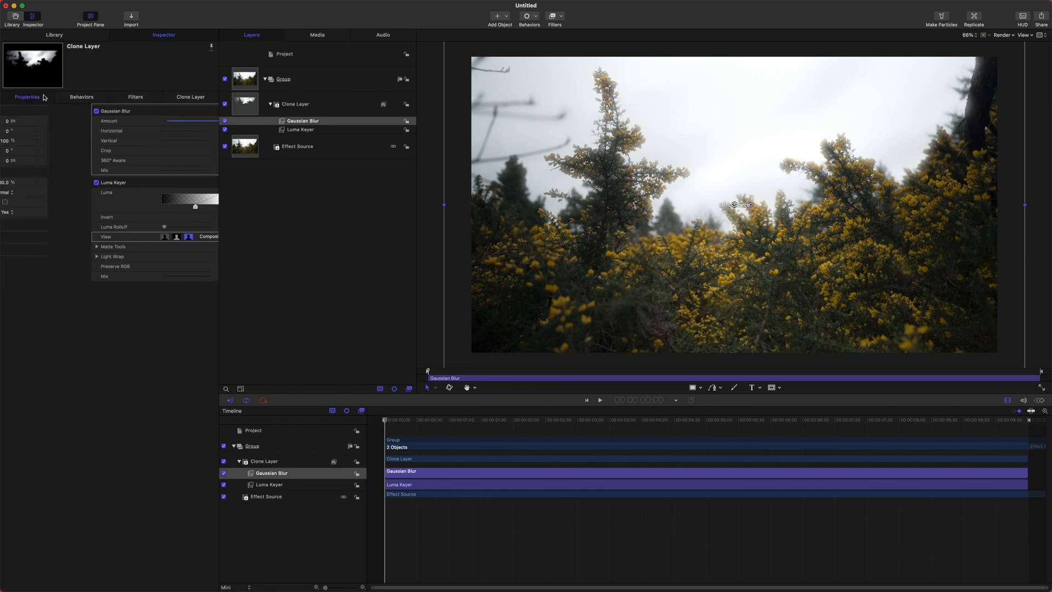
pyautogui.click(294, 103)
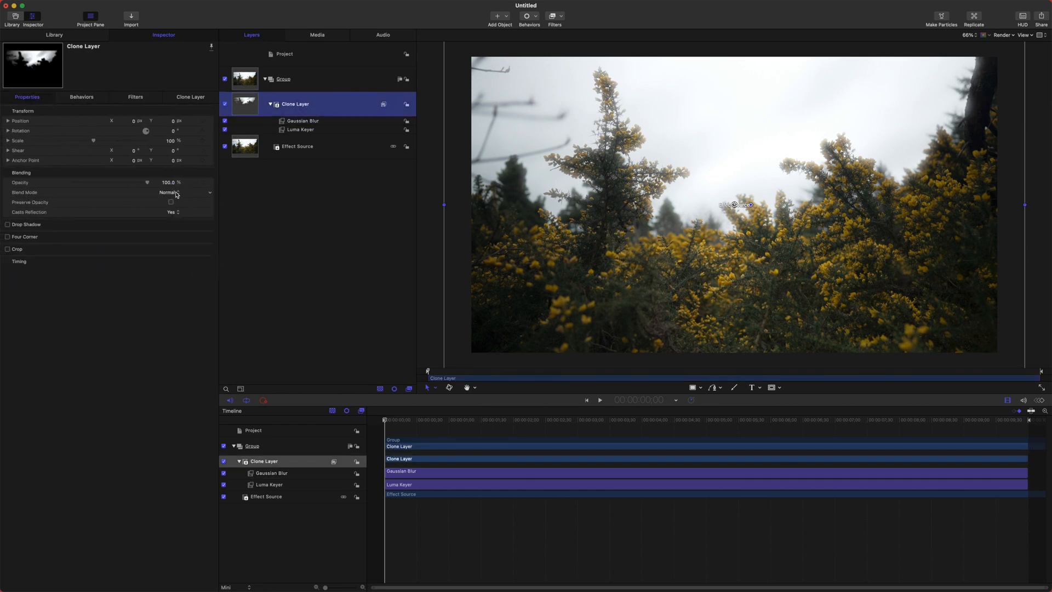
pyautogui.click(171, 193)
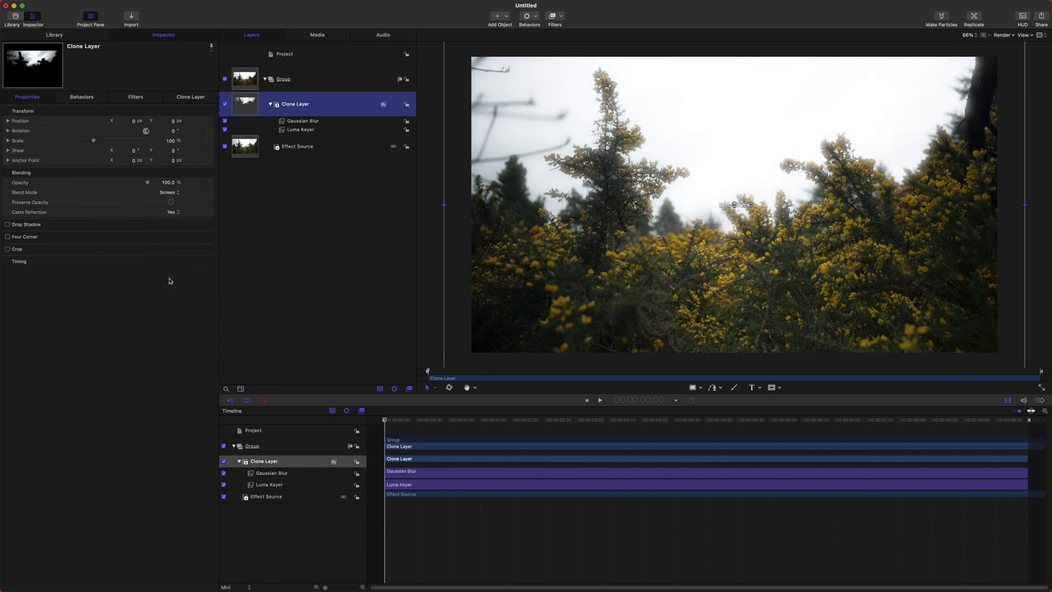
pyautogui.moveTo(631, 77)
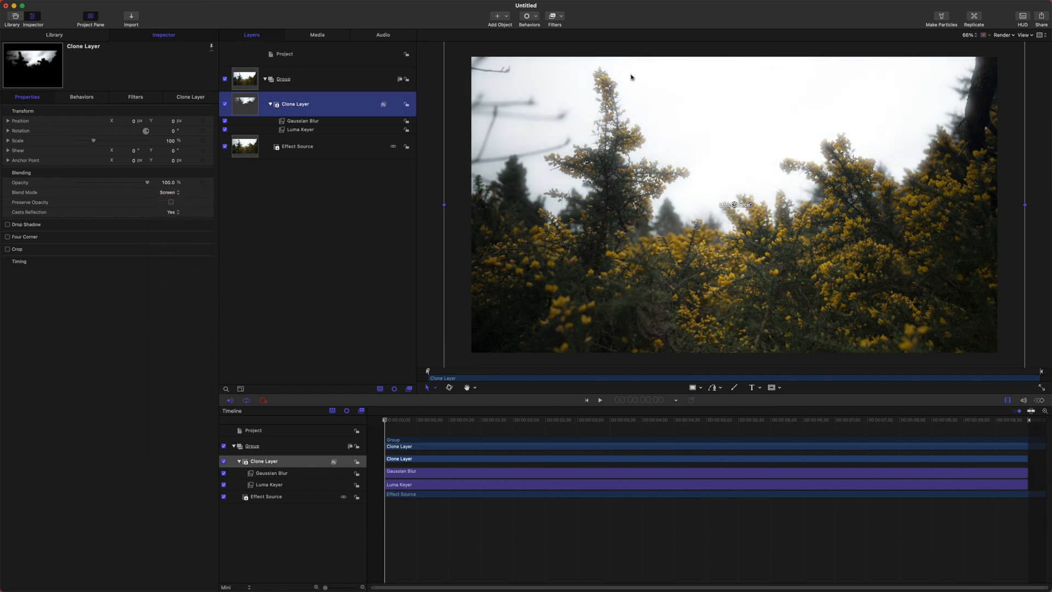
pyautogui.moveTo(968, 101)
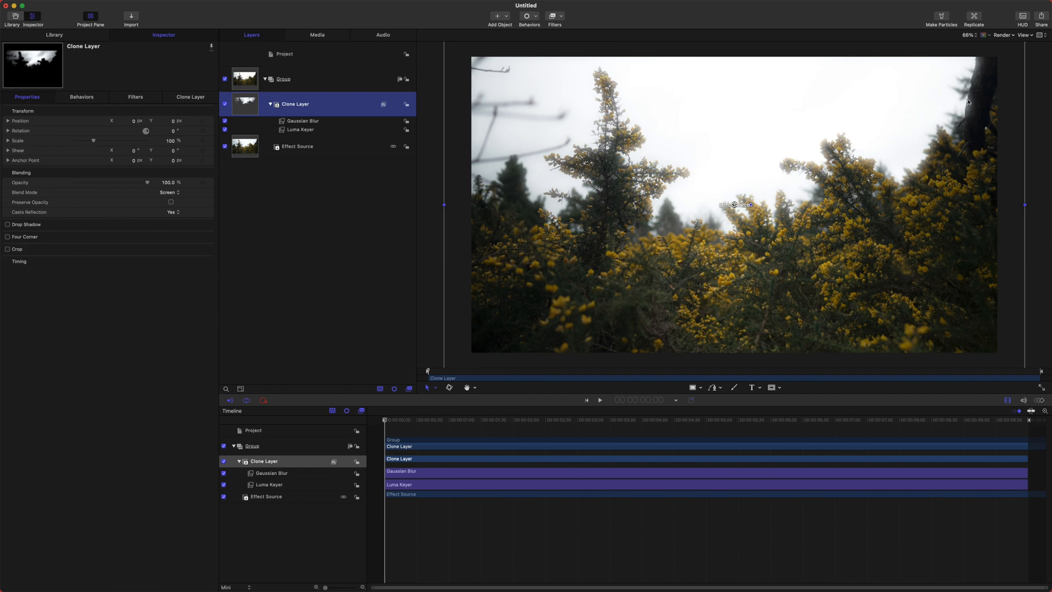
pyautogui.moveTo(933, 197)
pyautogui.write('40')
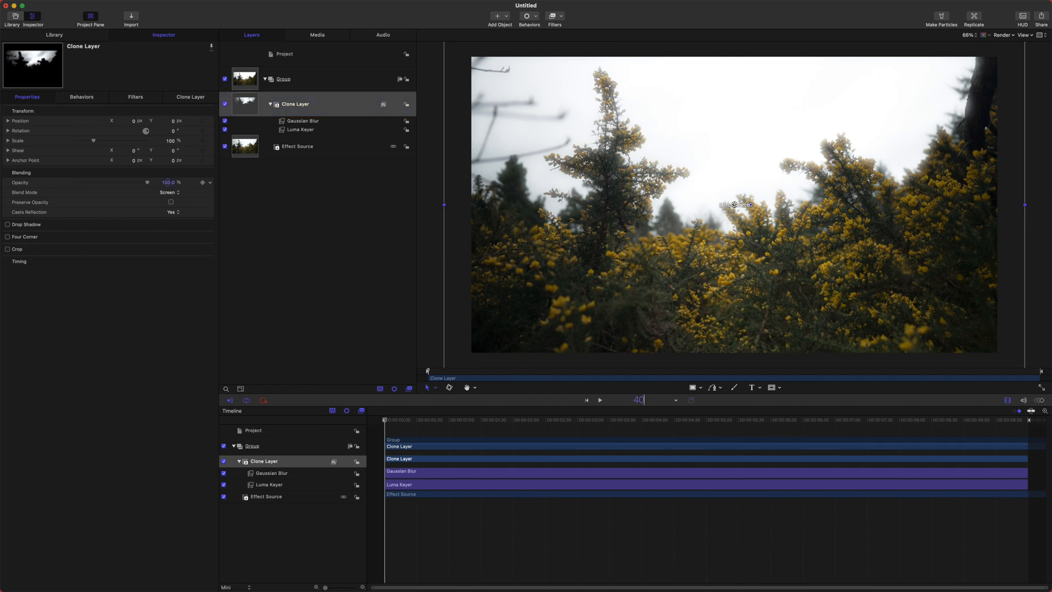
pyautogui.moveTo(145, 183); pyautogui.dragTo(94, 183)
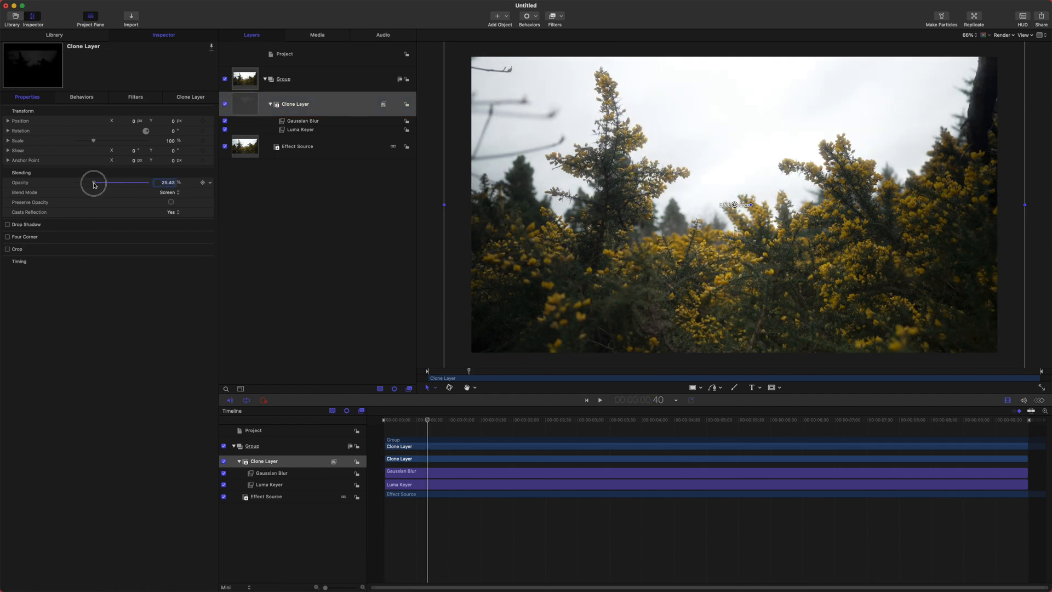
pyautogui.moveTo(95, 183); pyautogui.dragTo(108, 183)
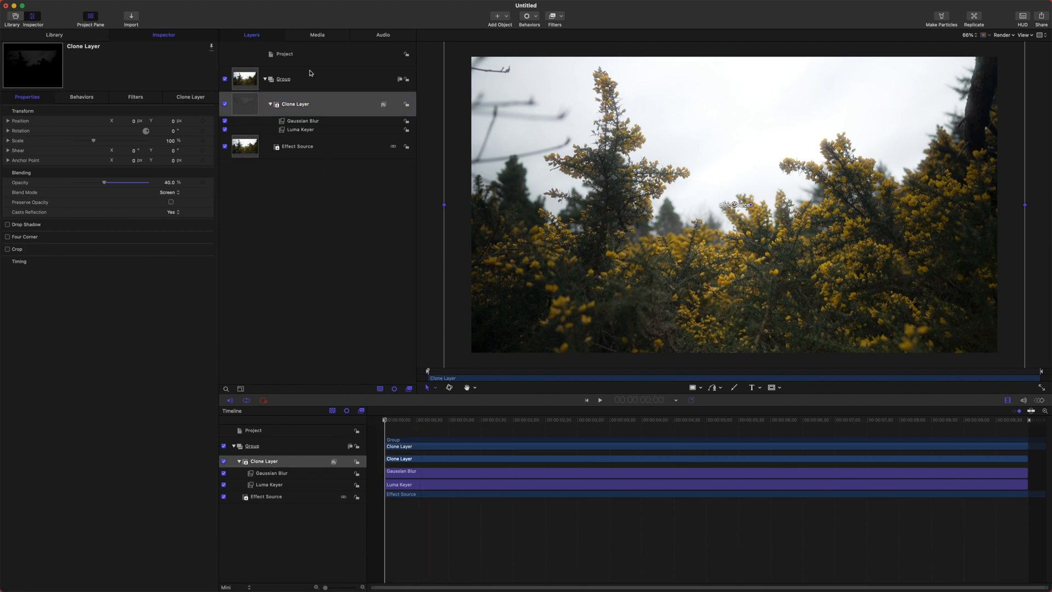
pyautogui.moveTo(485, 223)
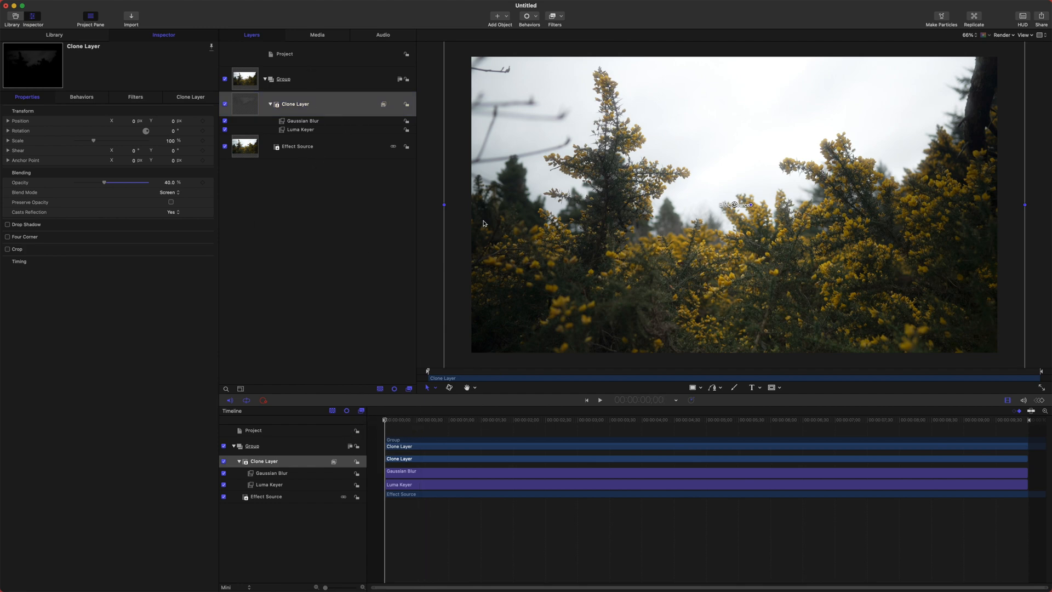
pyautogui.moveTo(319, 105)
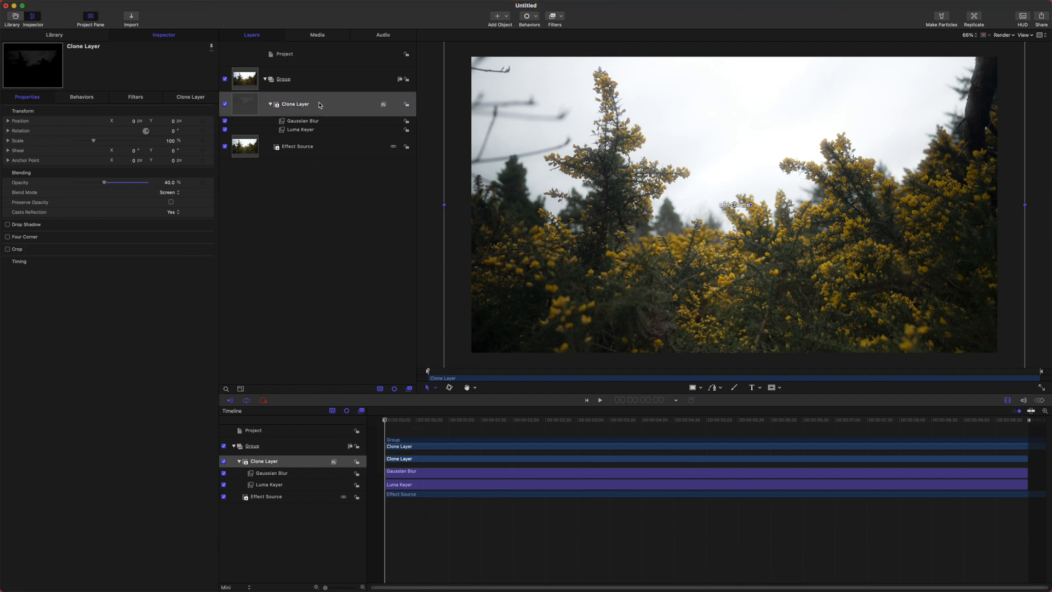
# - Add a Color > Colorize filter to the clone and bring up its Remap White To color picker
pyautogui.click(553, 16)
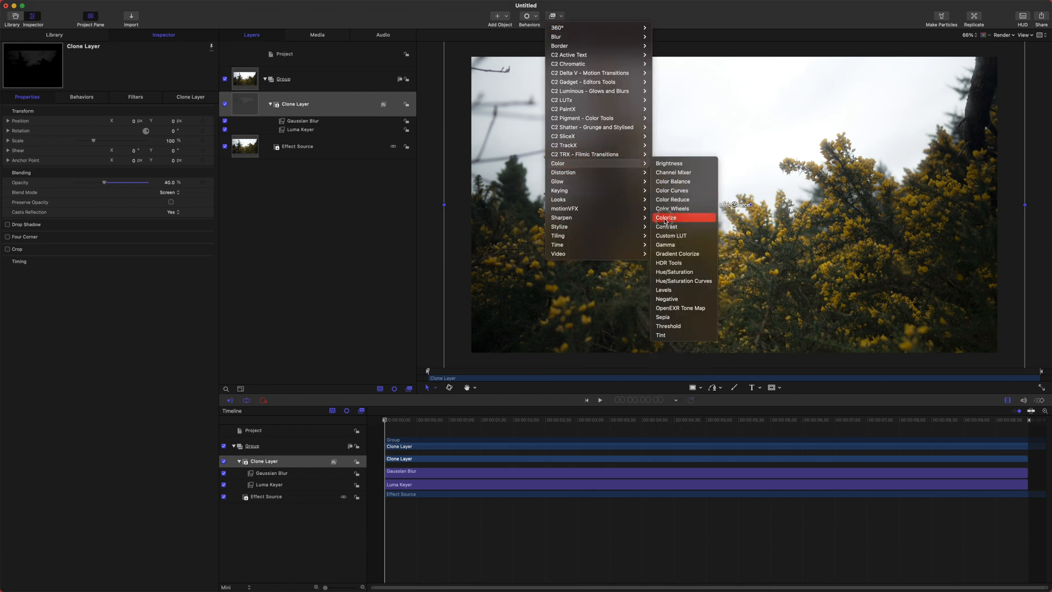
pyautogui.click(666, 217)
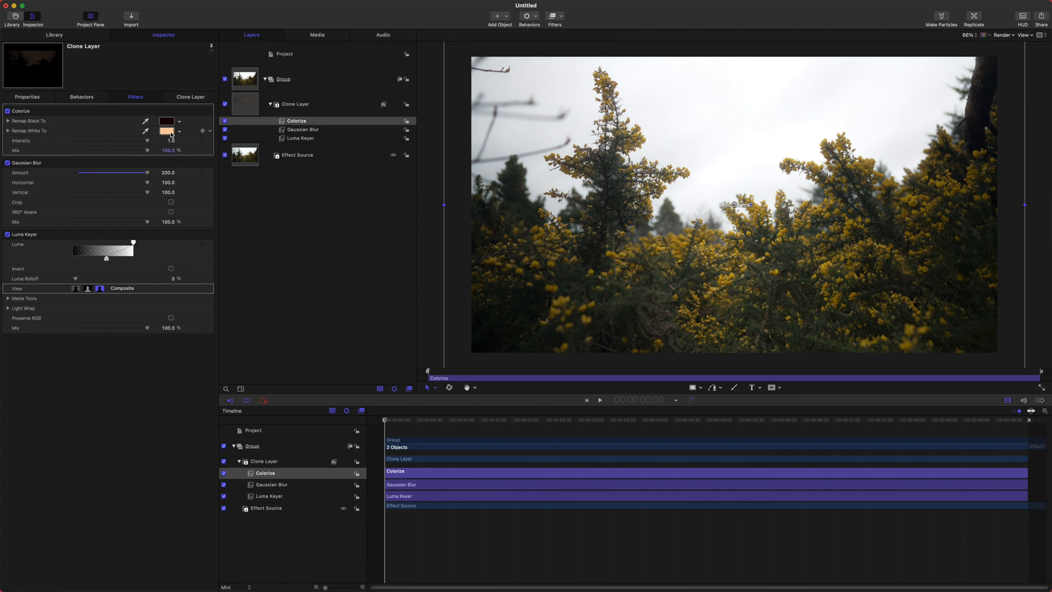
pyautogui.click(166, 131)
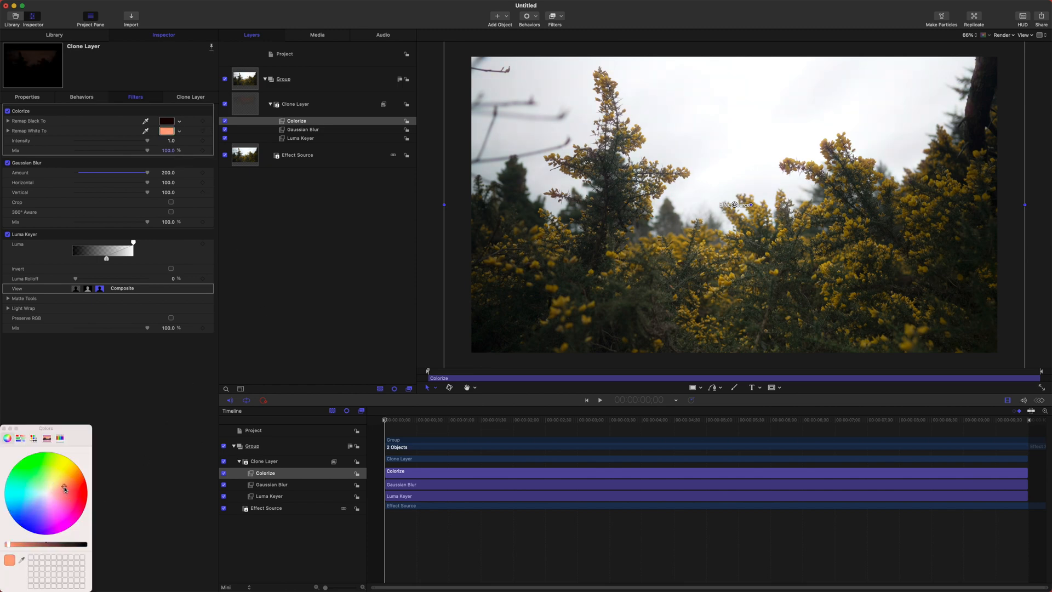
# - Try purple, cyan, blue and teal tints, then settle on a warm orange white-remap color
pyautogui.click(38, 515)
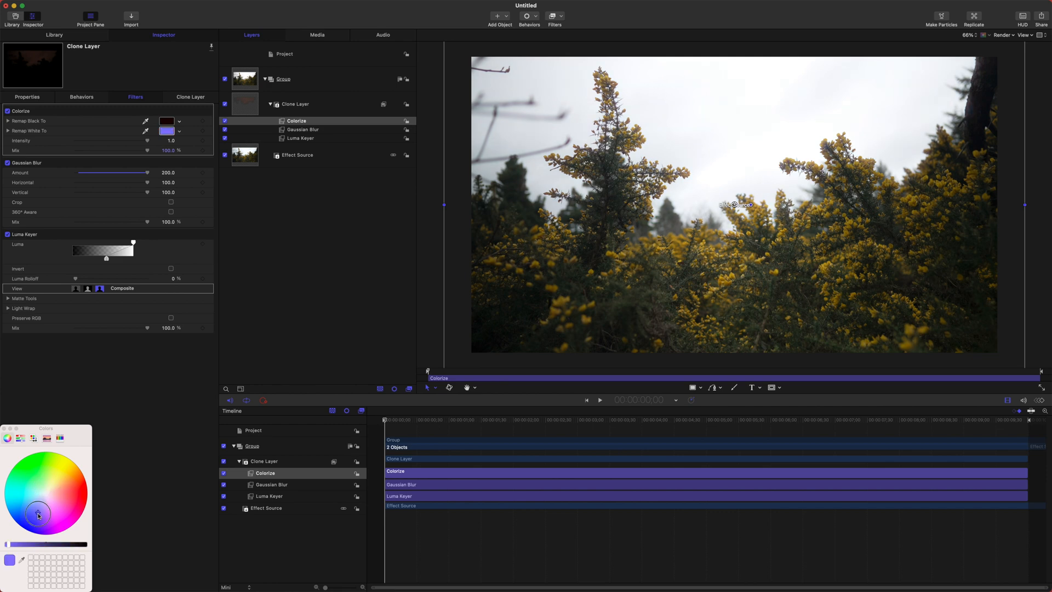
pyautogui.click(6, 494)
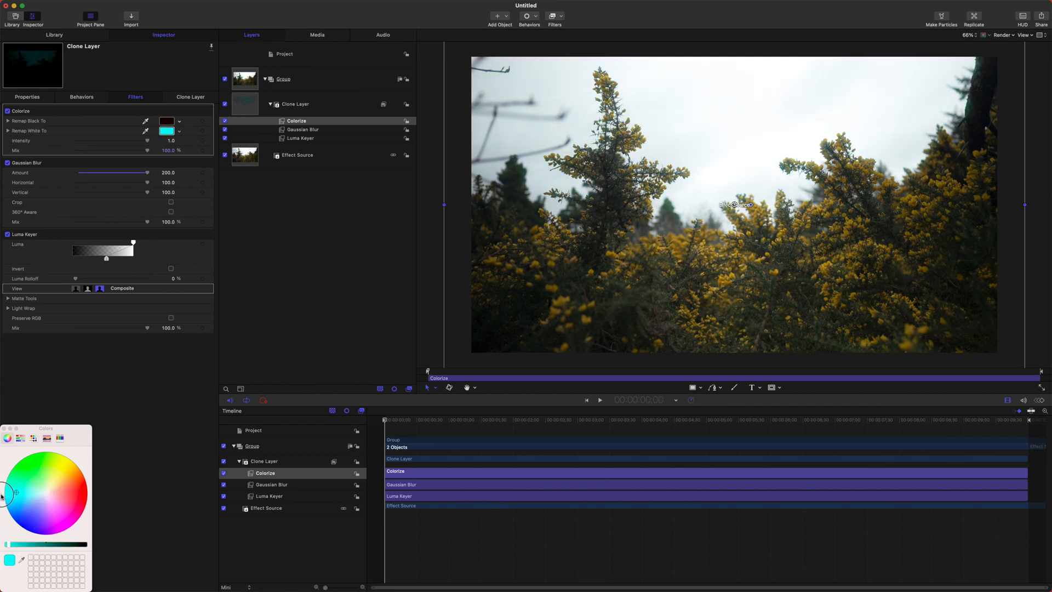
pyautogui.click(28, 504)
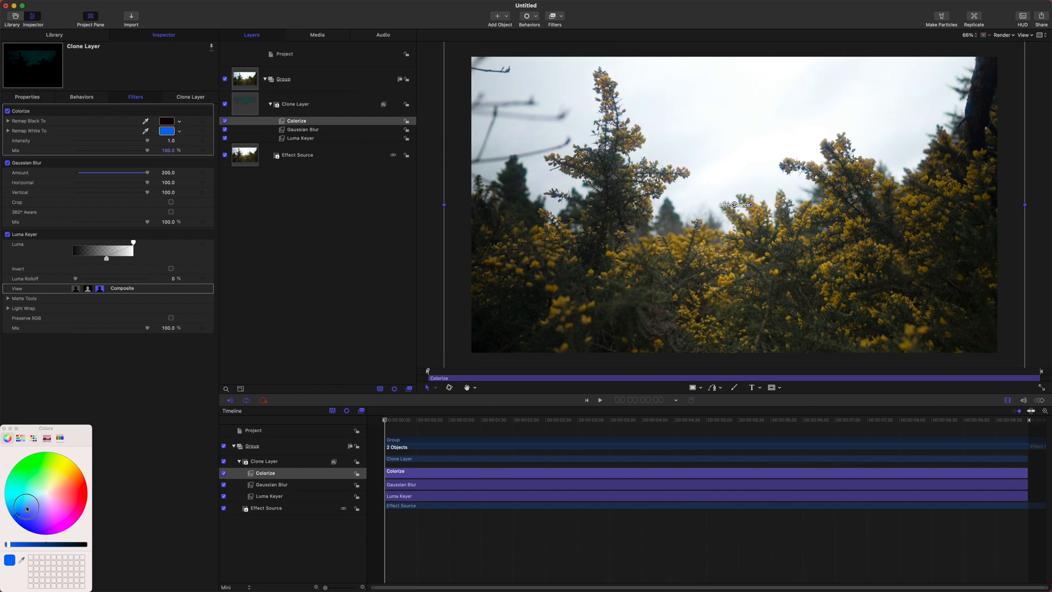
pyautogui.click(27, 491)
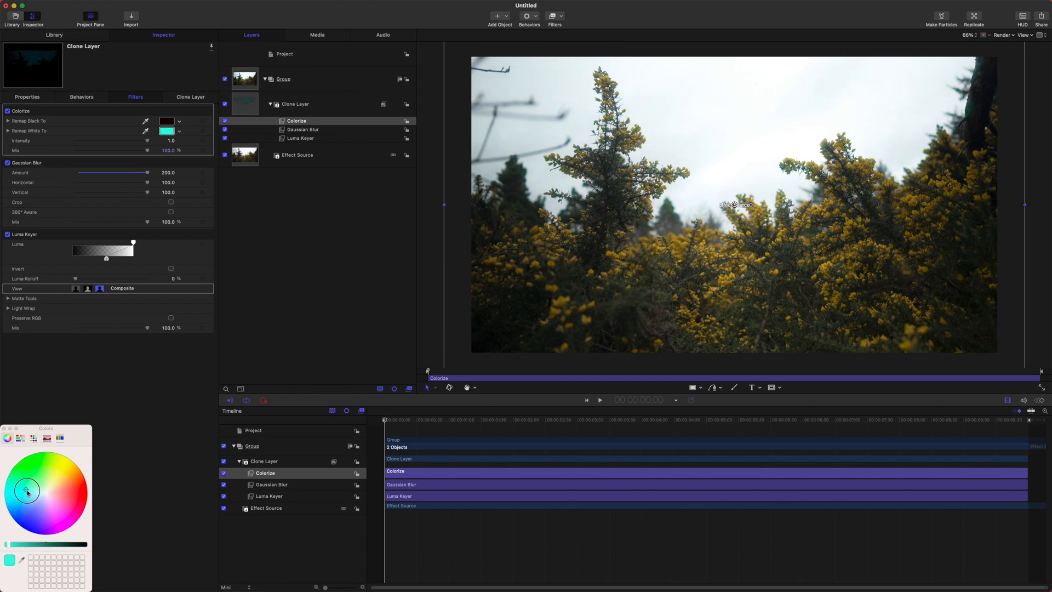
pyautogui.click(67, 487)
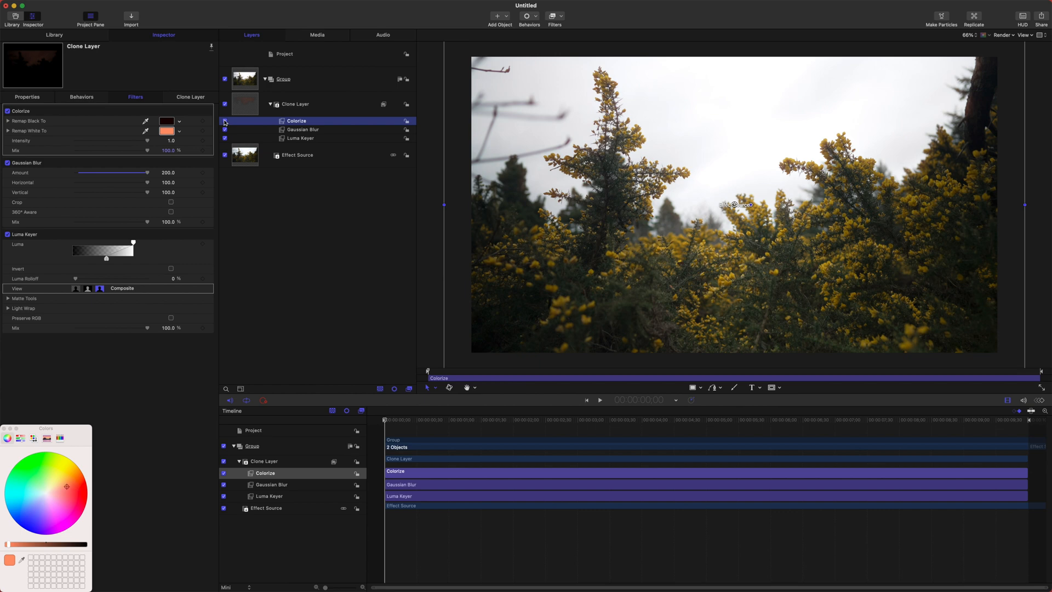
pyautogui.moveTo(358, 196)
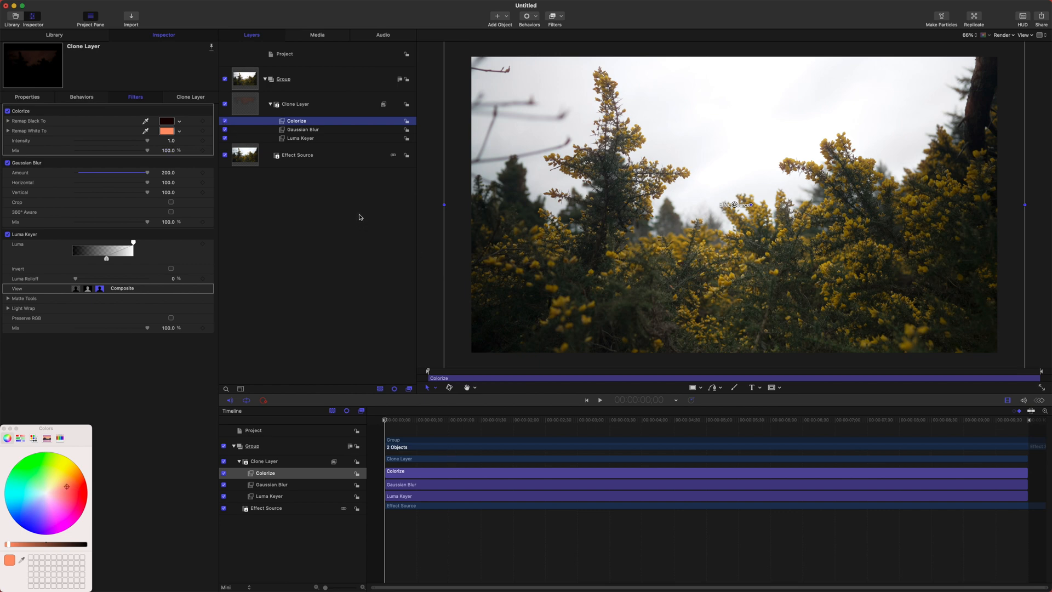
pyautogui.moveTo(282, 272)
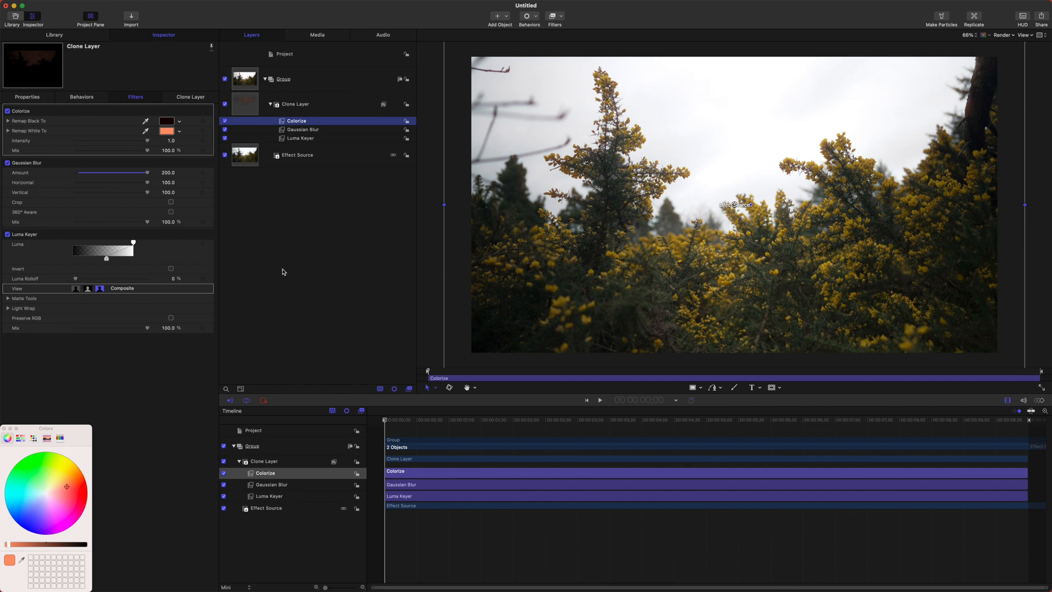
pyautogui.moveTo(241, 208)
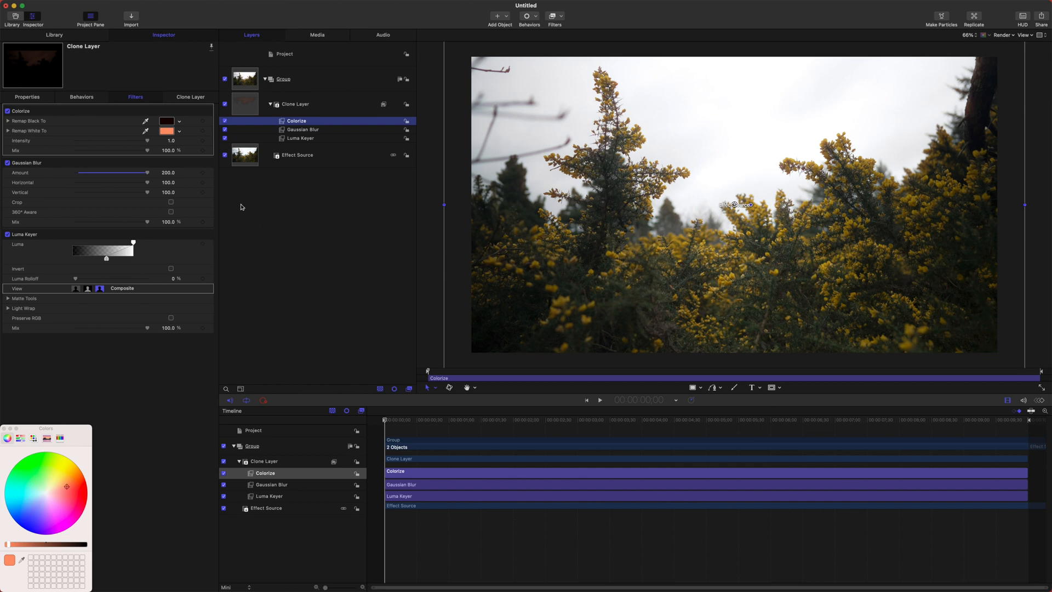
pyautogui.moveTo(208, 174)
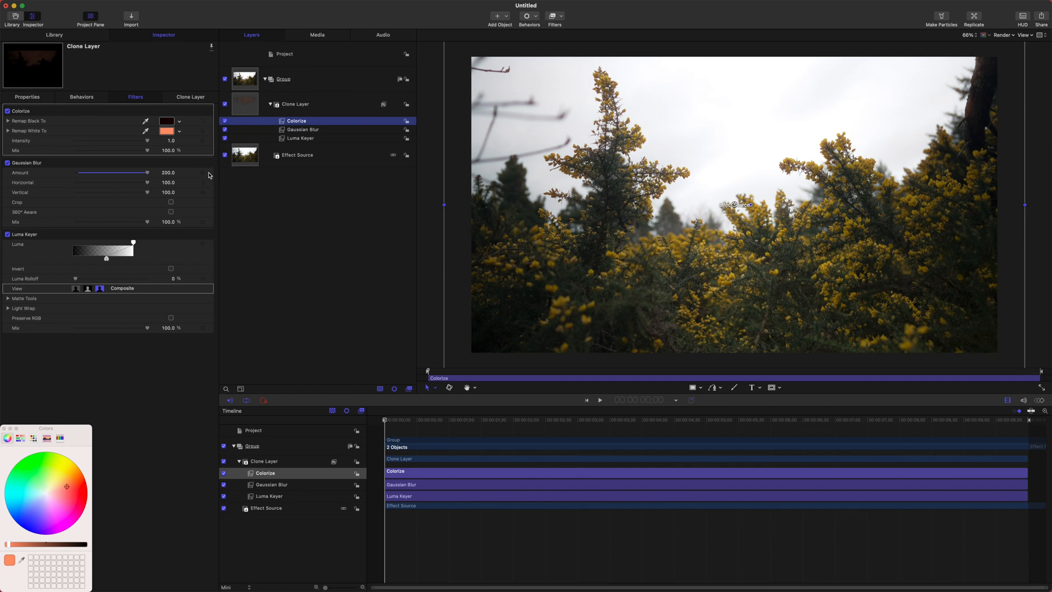
pyautogui.moveTo(318, 227)
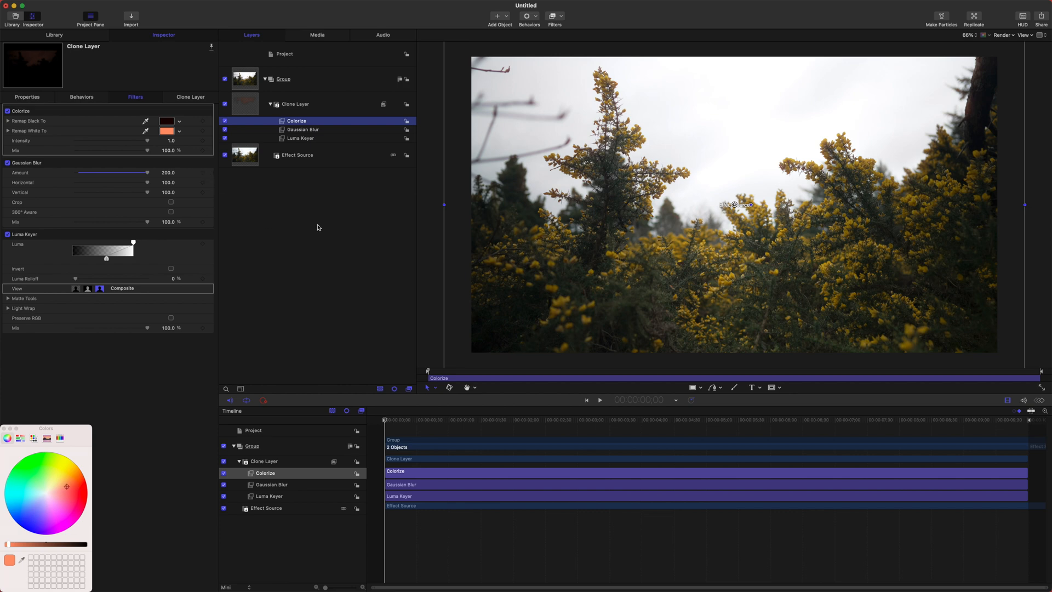
# - Select the Clone Layer to show its Properties with Screen blending at 40% opacity
pyautogui.click(318, 227)
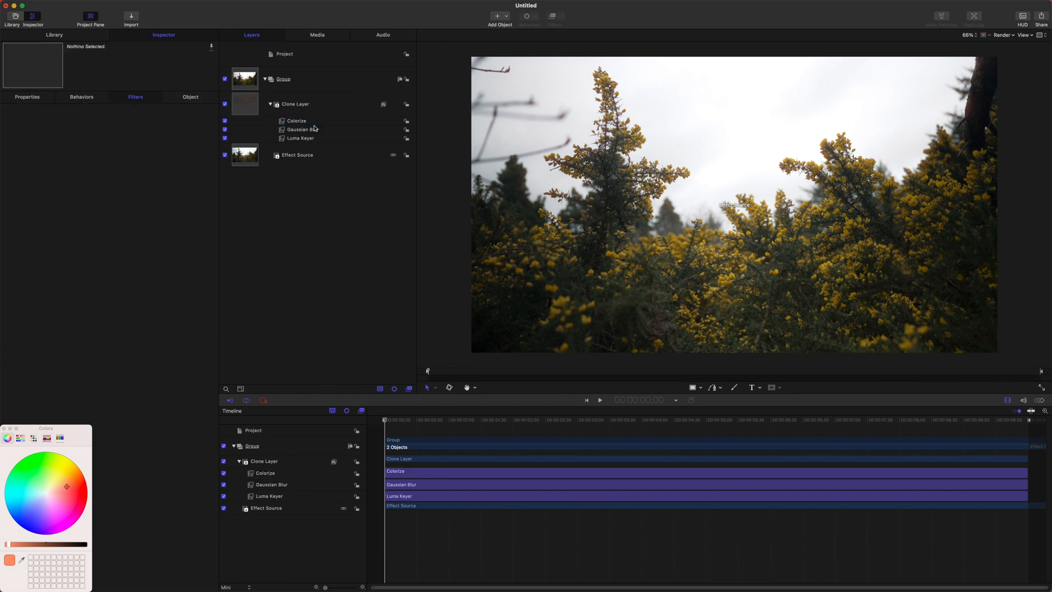
pyautogui.click(294, 104)
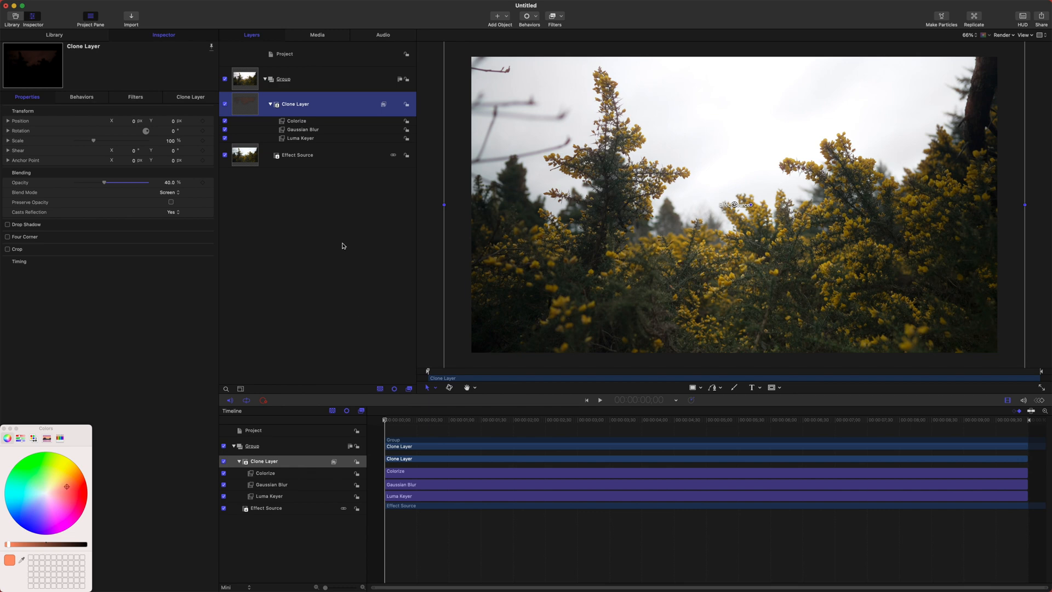
# - Lower the Luma Keyer's Mix to about 83%, then select the Effect Source placeholder
pyautogui.click(297, 121)
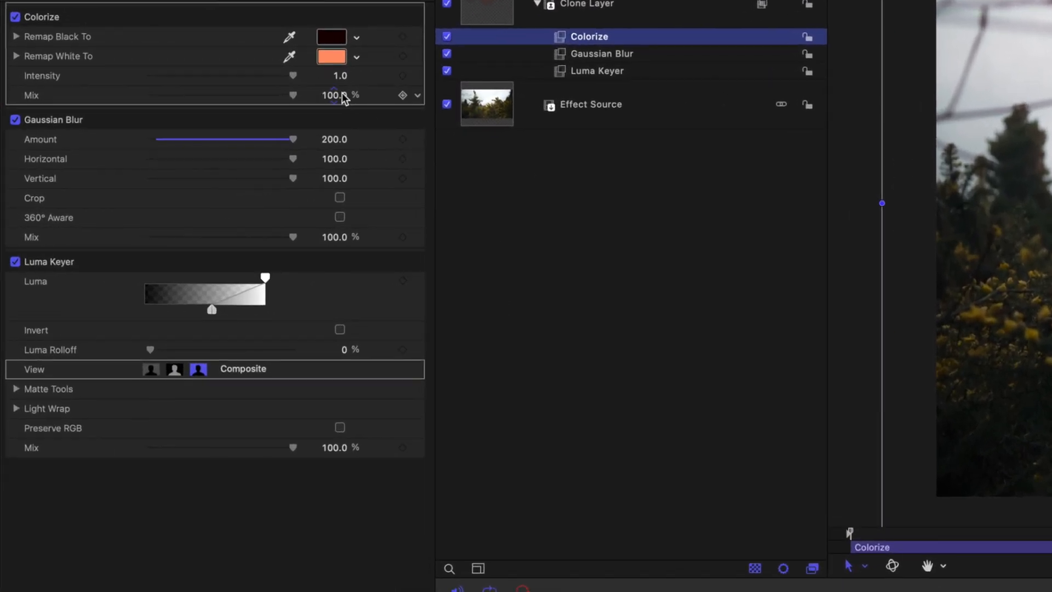
pyautogui.moveTo(252, 86)
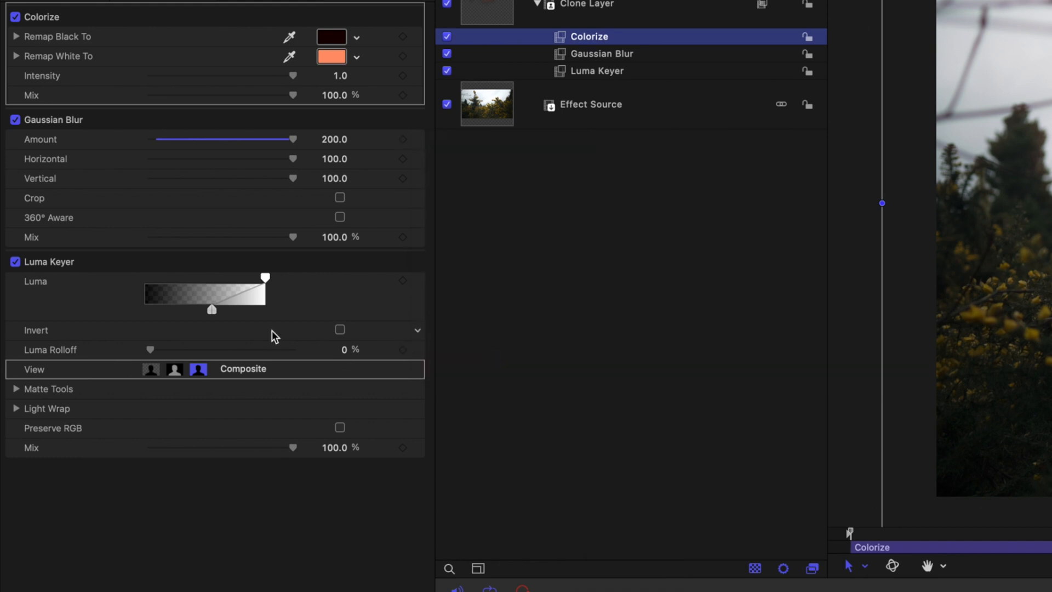
pyautogui.moveTo(447, 430)
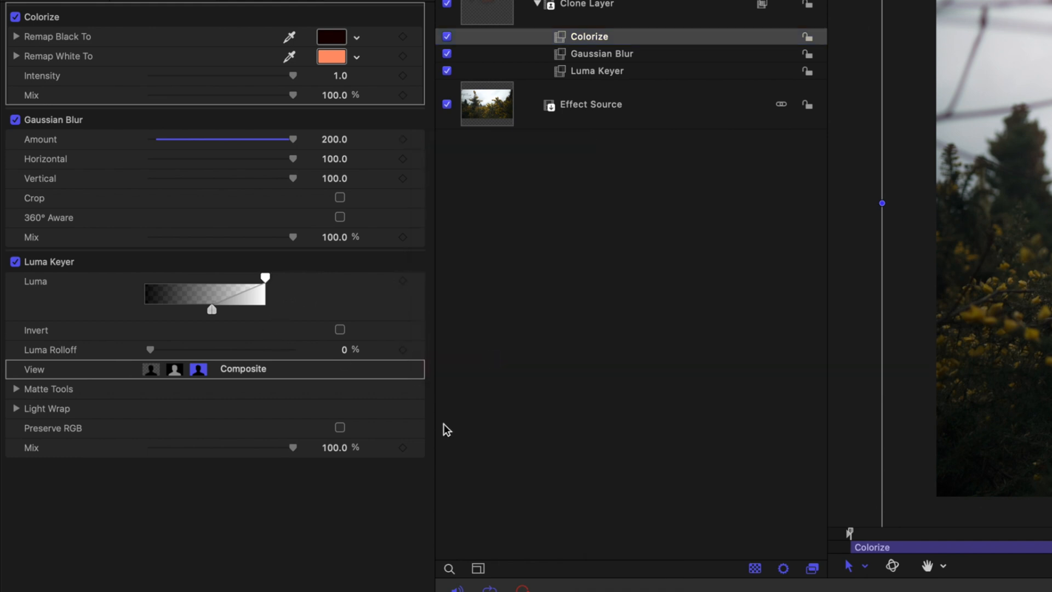
pyautogui.moveTo(468, 266)
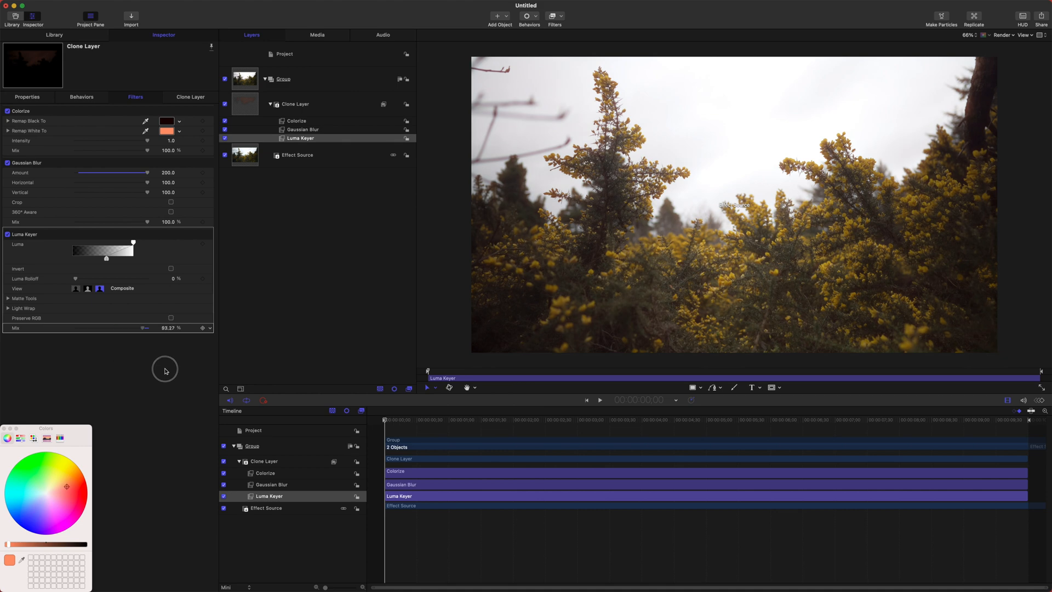
pyautogui.click(297, 154)
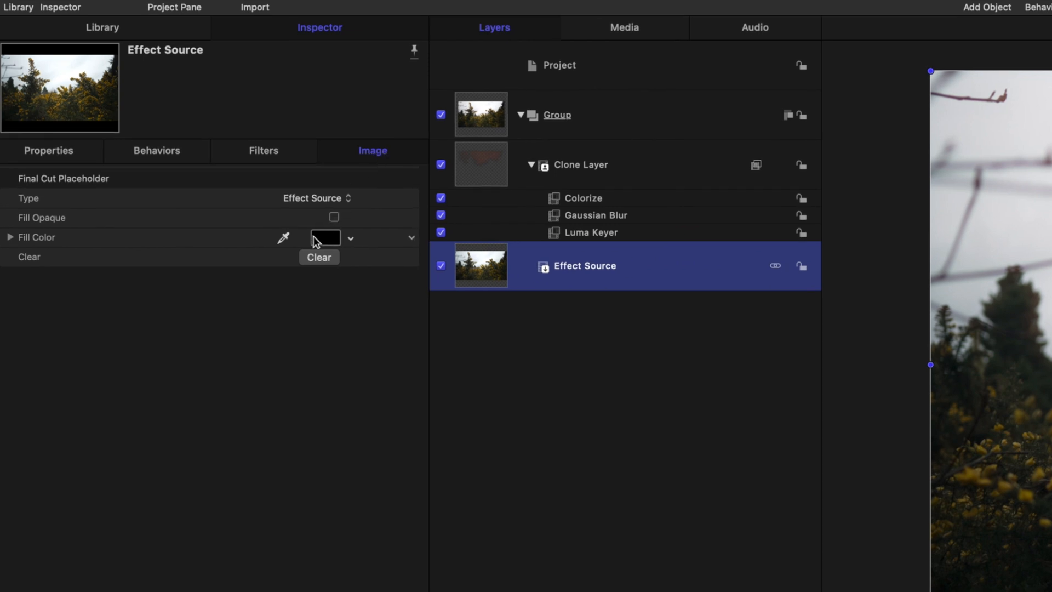
# - Clear the forest clip from the Effect Source Image tab, leaving the empty drop zone, and deselect
pyautogui.click(319, 256)
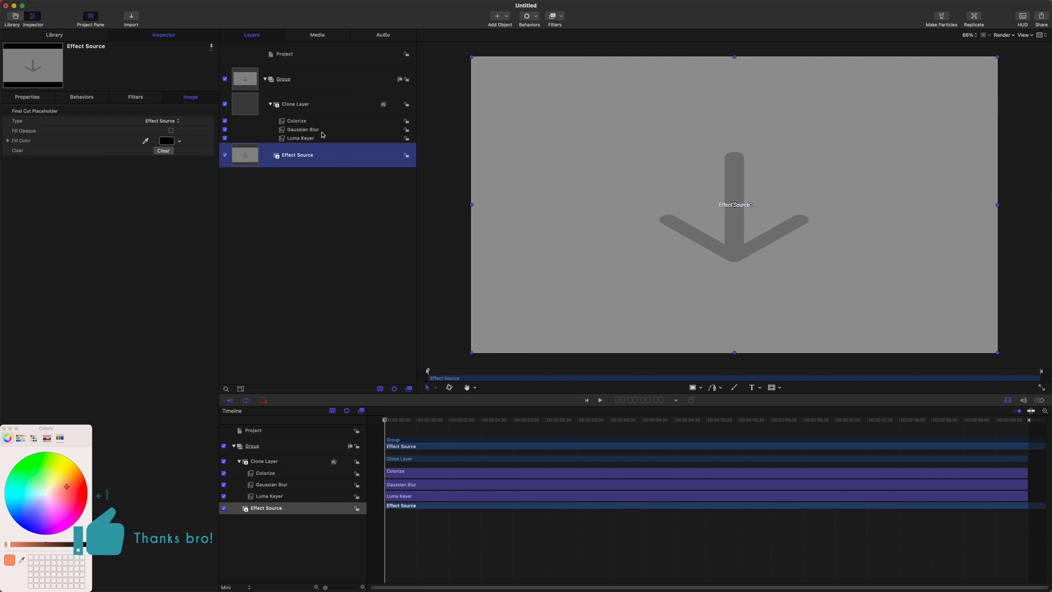
pyautogui.moveTo(399, 220)
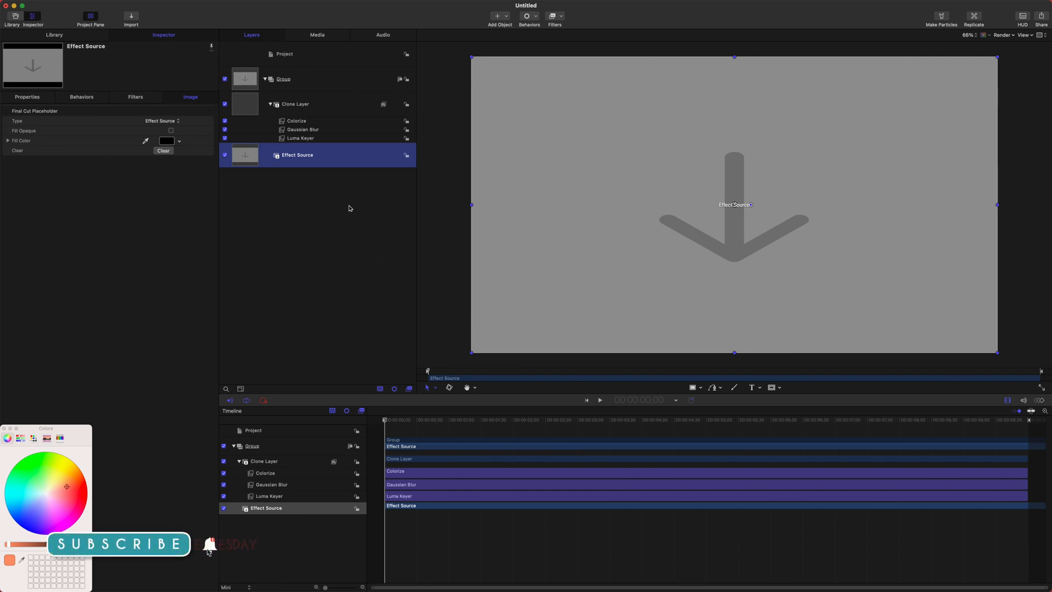
pyautogui.moveTo(313, 270)
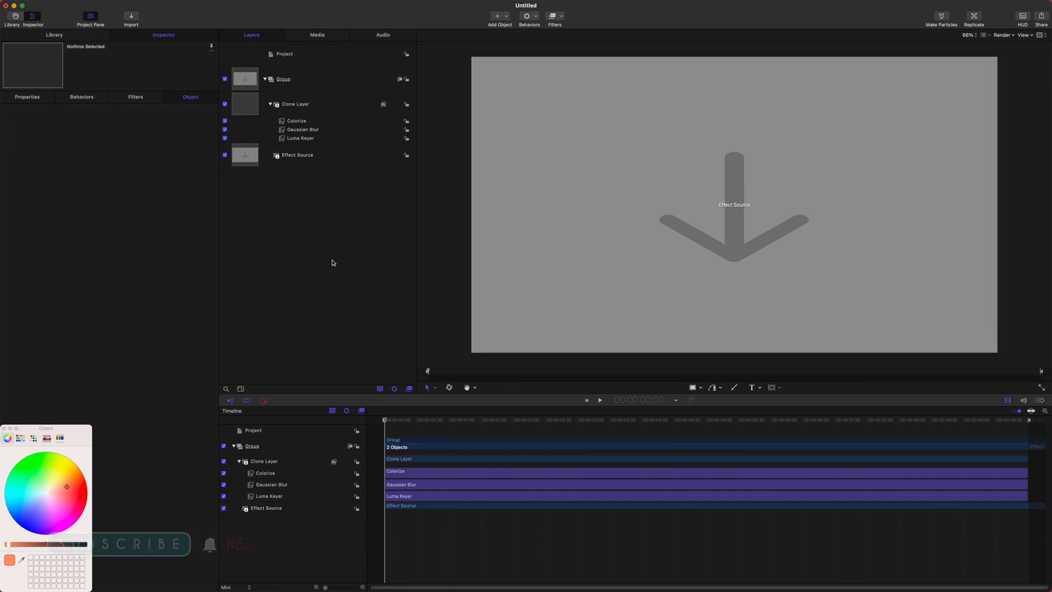
pyautogui.click(297, 155)
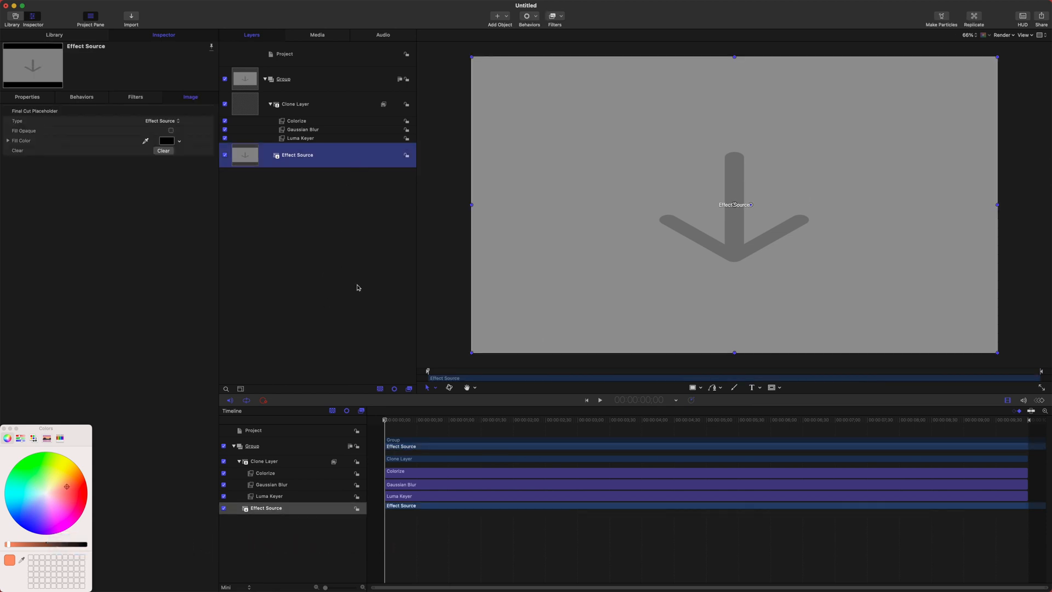
pyautogui.click(316, 269)
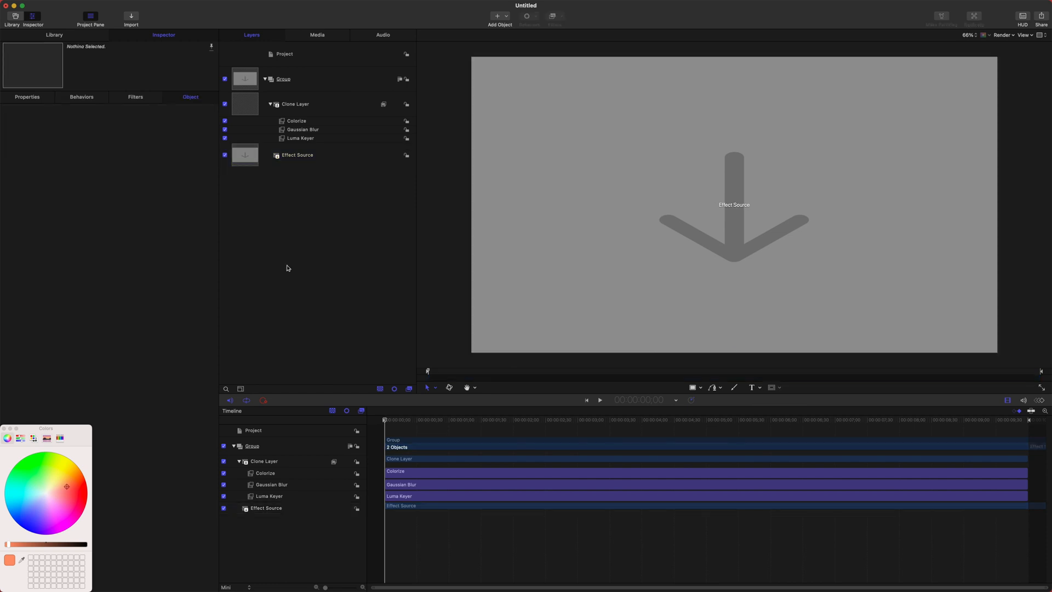
# - Publish the template as 'Pro Mist Filter' under The Final Cut Bro category, replacing the existing file
pyautogui.click(1042, 17)
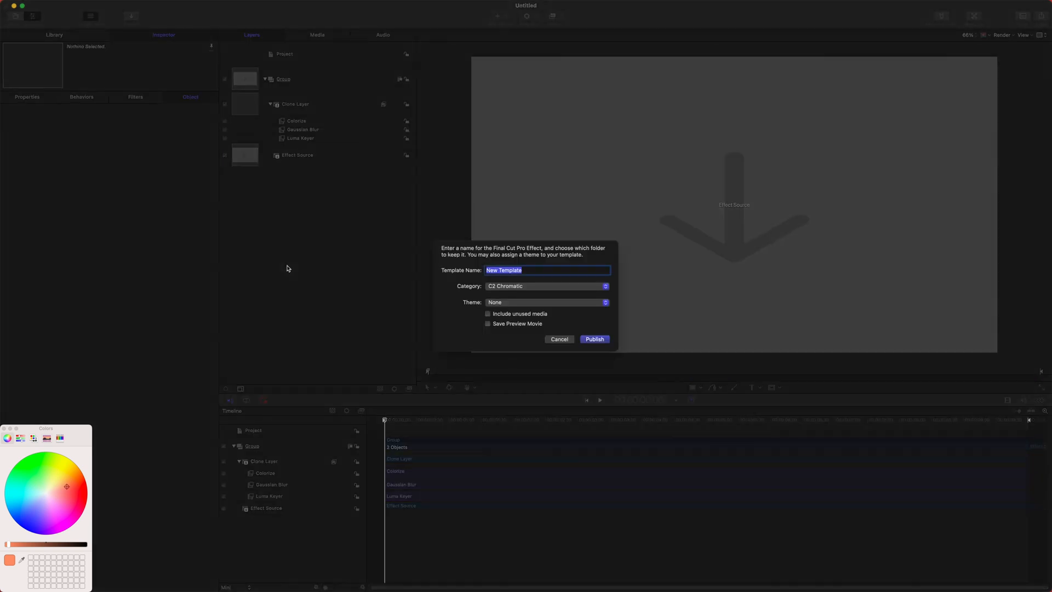
pyautogui.moveTo(373, 303)
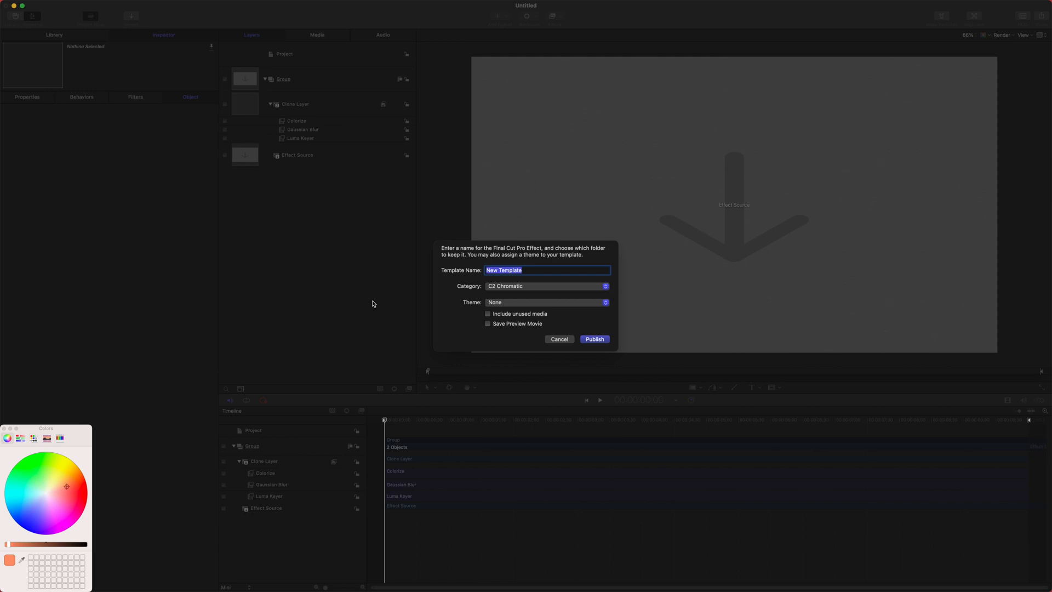
pyautogui.write('Pro Mist Filter')
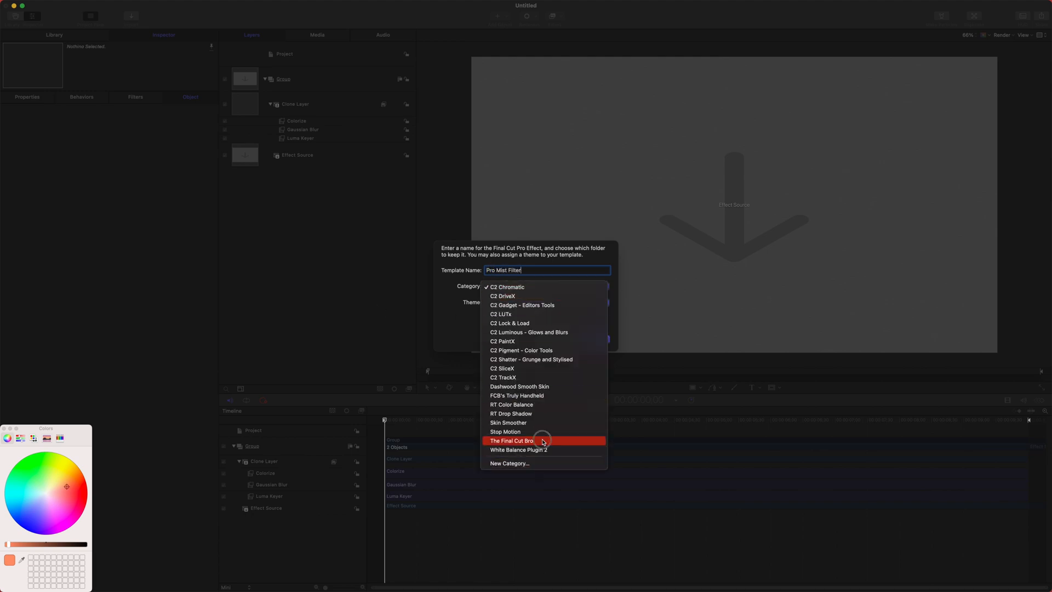
pyautogui.click(513, 441)
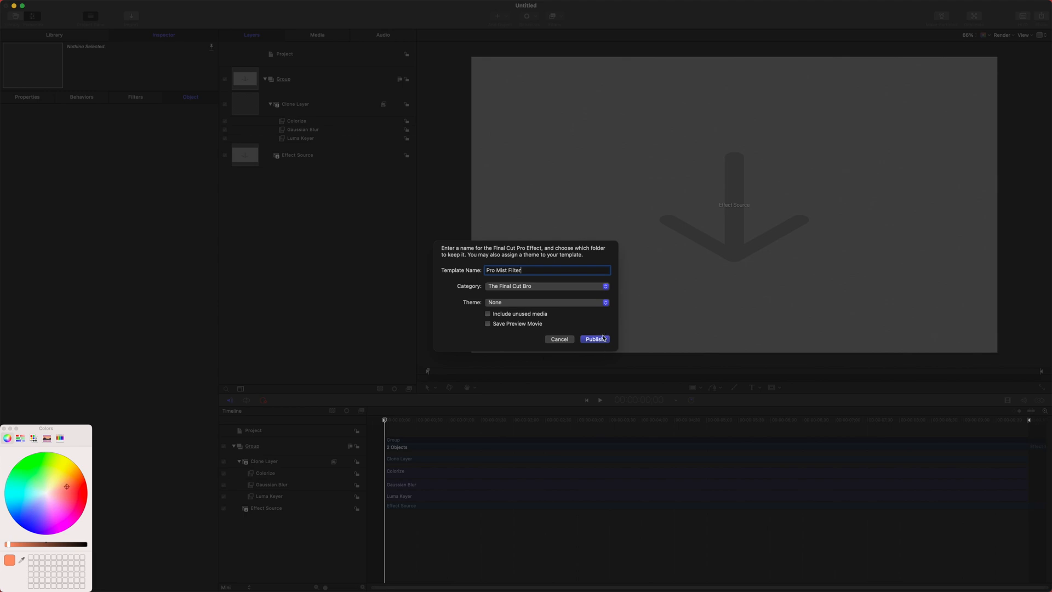
pyautogui.click(594, 339)
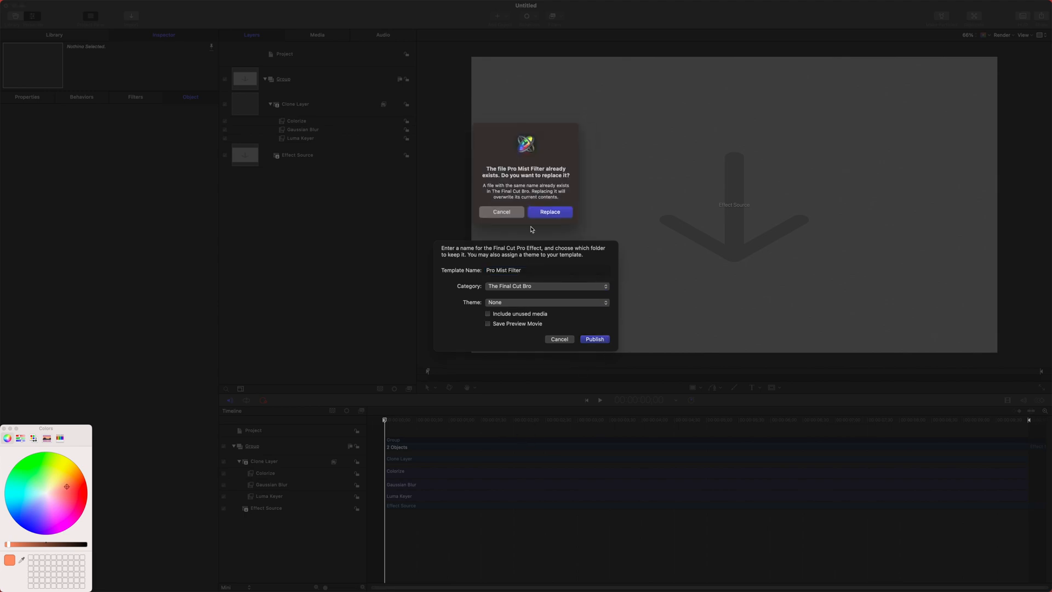
pyautogui.click(549, 212)
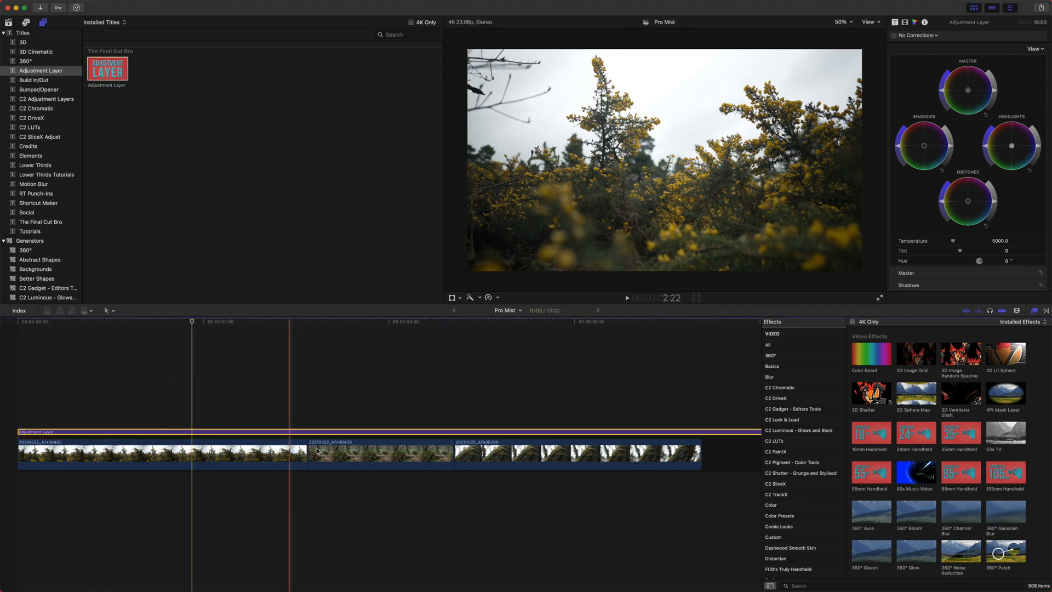
# - Search the Effects browser for 'pr' and apply Pro Mist Filter to the Adjustment Layer clip
pyautogui.click(117, 429)
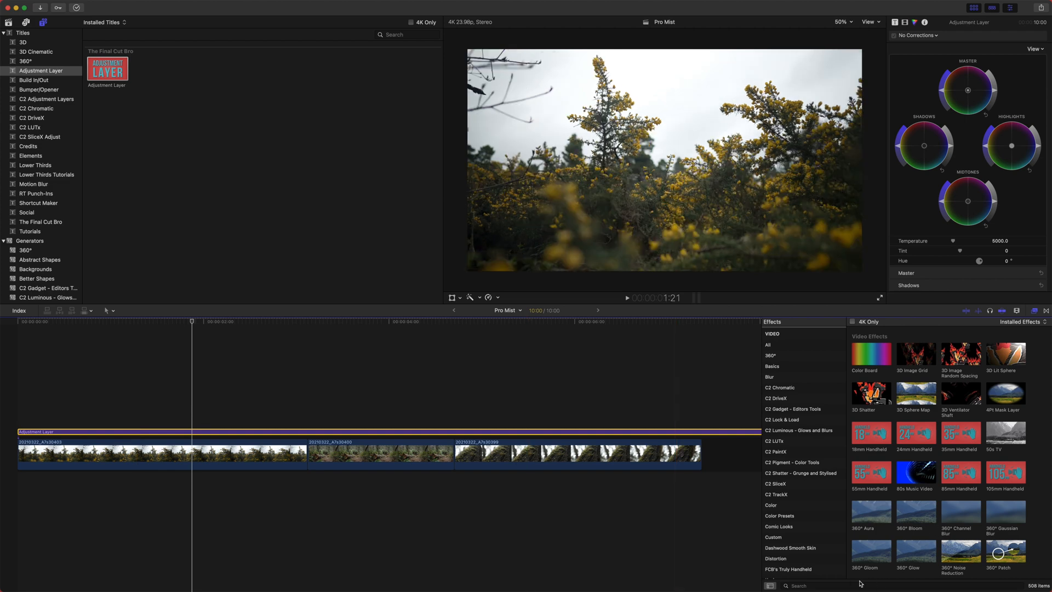
pyautogui.write('pro mi')
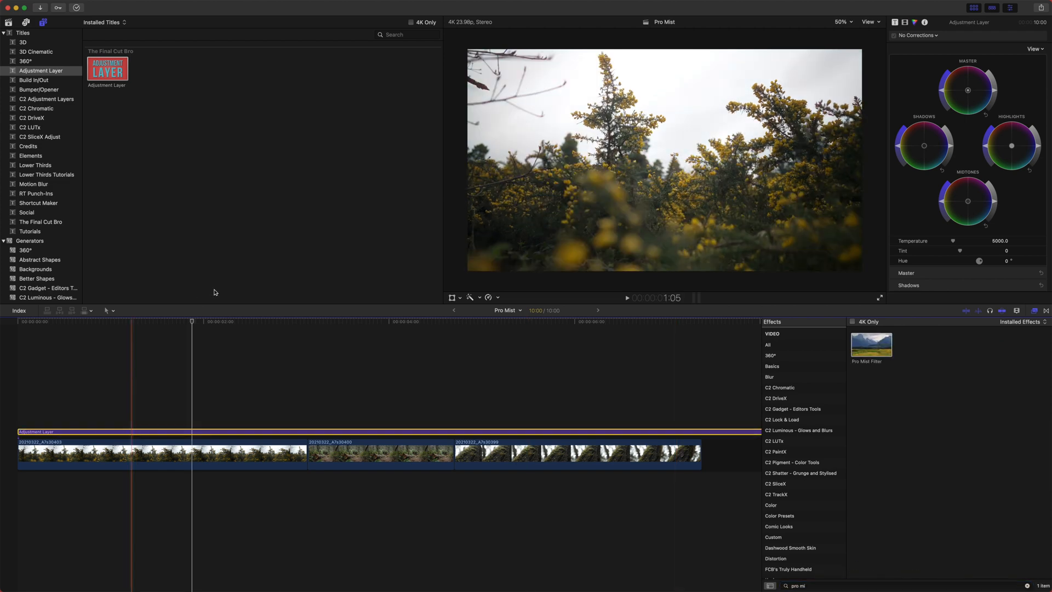
pyautogui.click(214, 321)
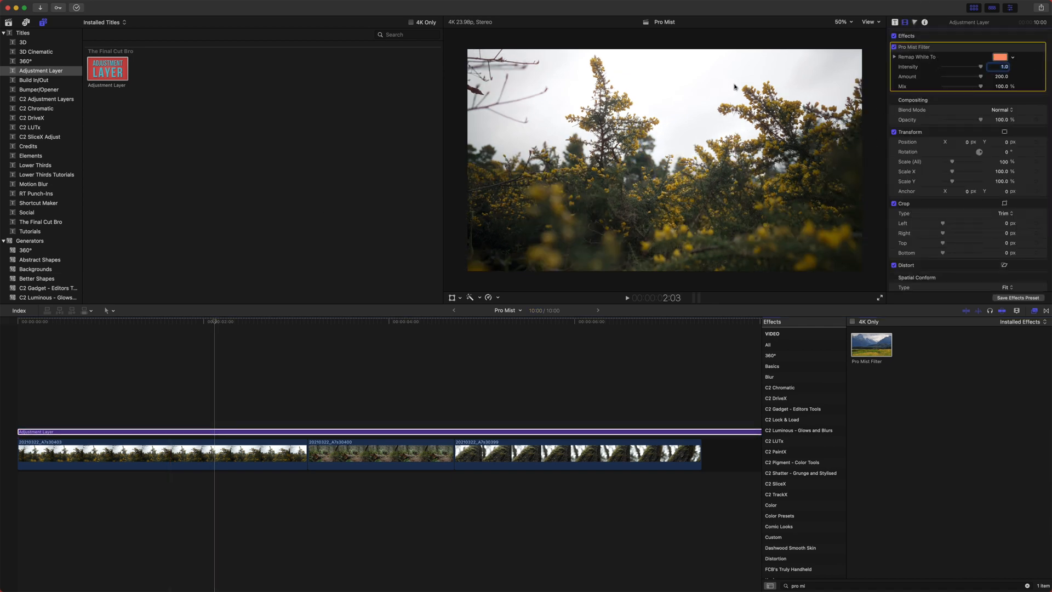
# - Change the Remap White To swatch to tint the Pro Mist glow cyan
pyautogui.click(998, 56)
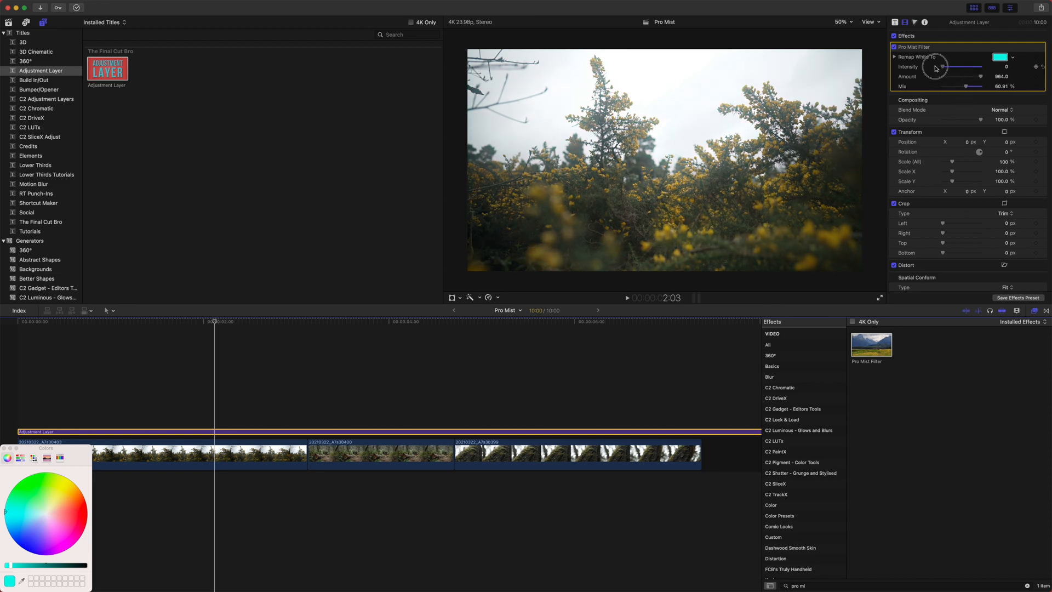
pyautogui.moveTo(857, 82)
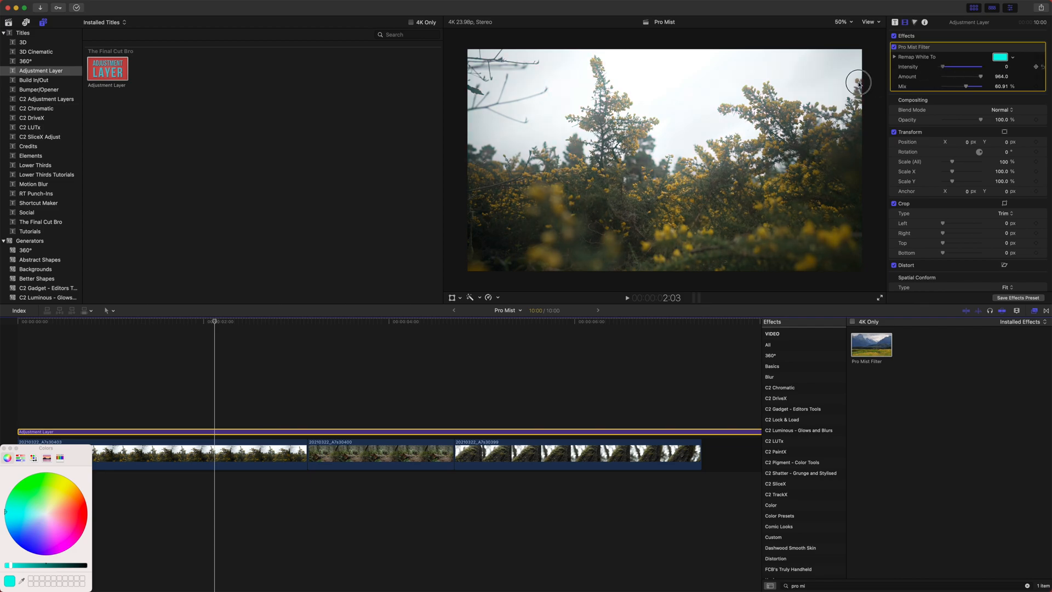